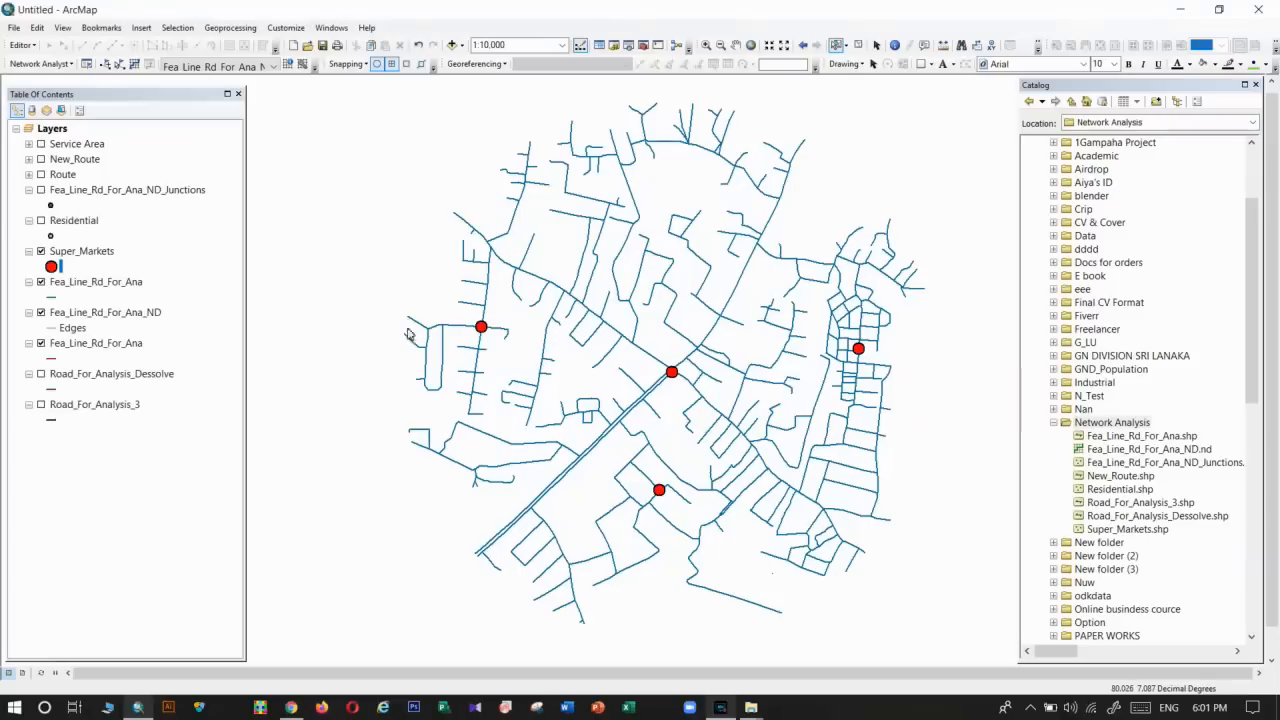
Add a New Closest Facility analysis layer from the Network Analyst toolbar and collapse its group.
{"action": "left_click", "coordinate": [40, 62]}
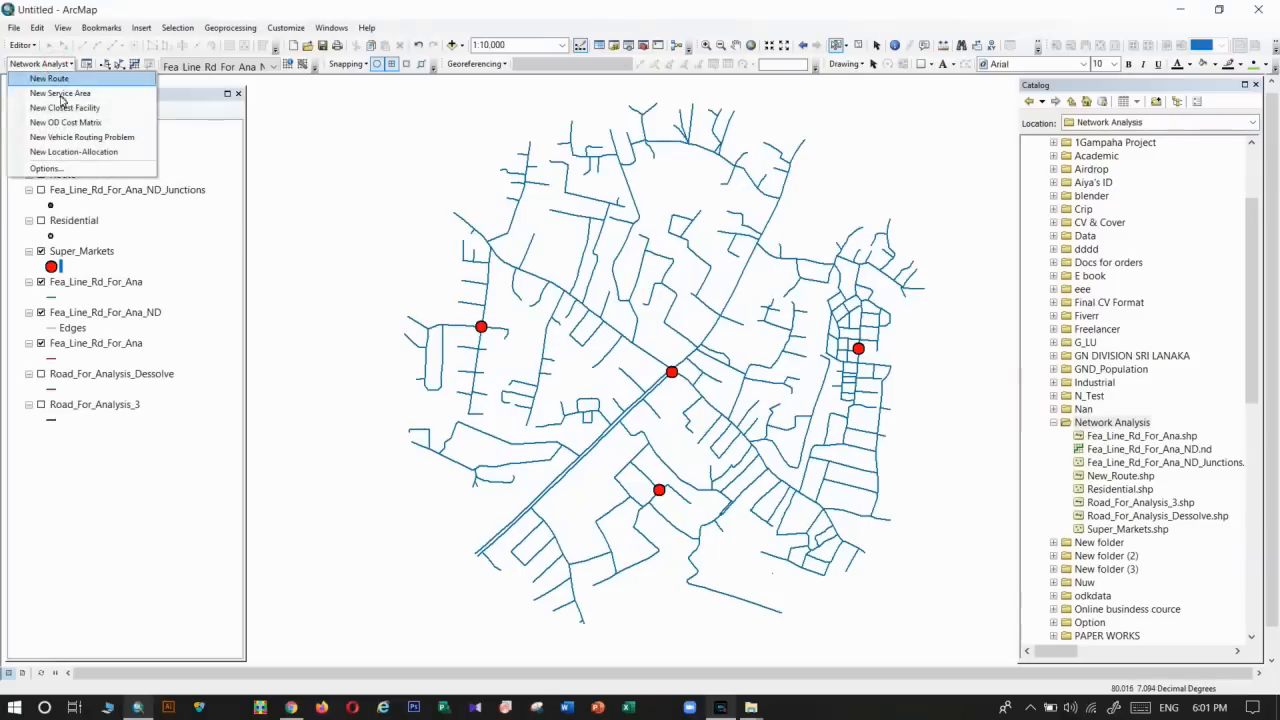
{"action": "mouse_move", "coordinate": [64, 108]}
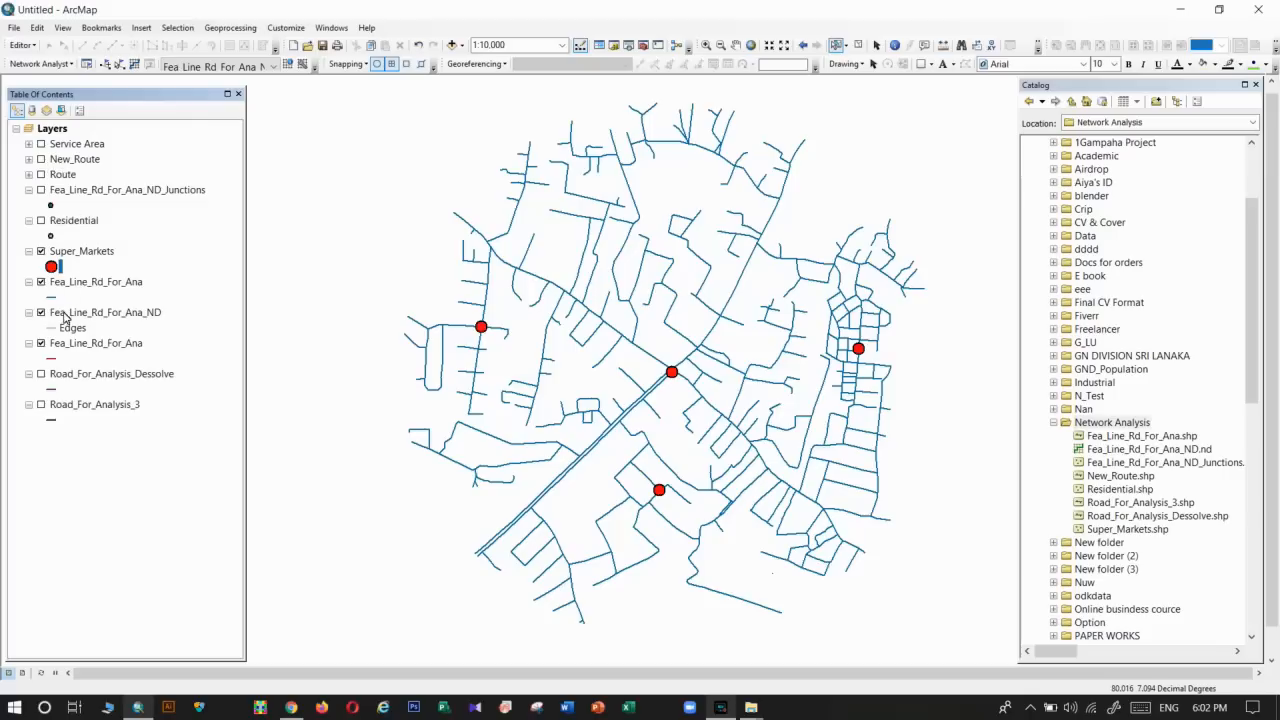
{"action": "mouse_move", "coordinate": [180, 118]}
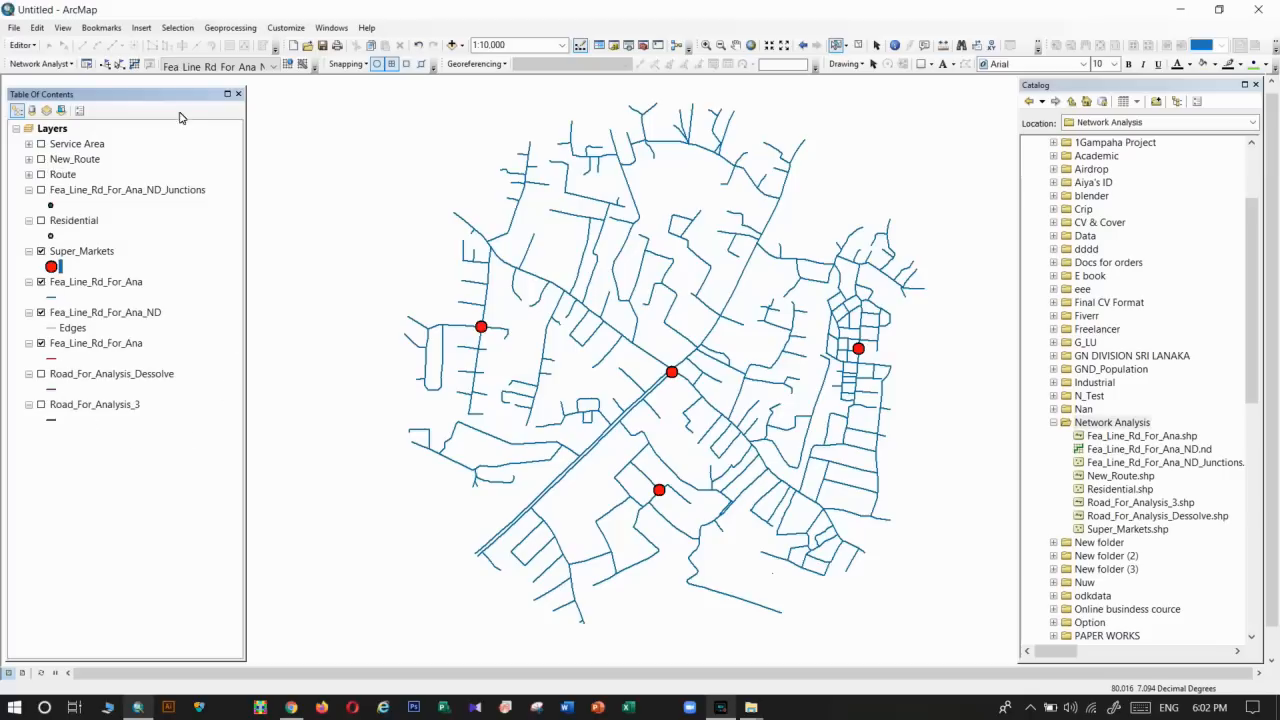
{"action": "mouse_move", "coordinate": [92, 112]}
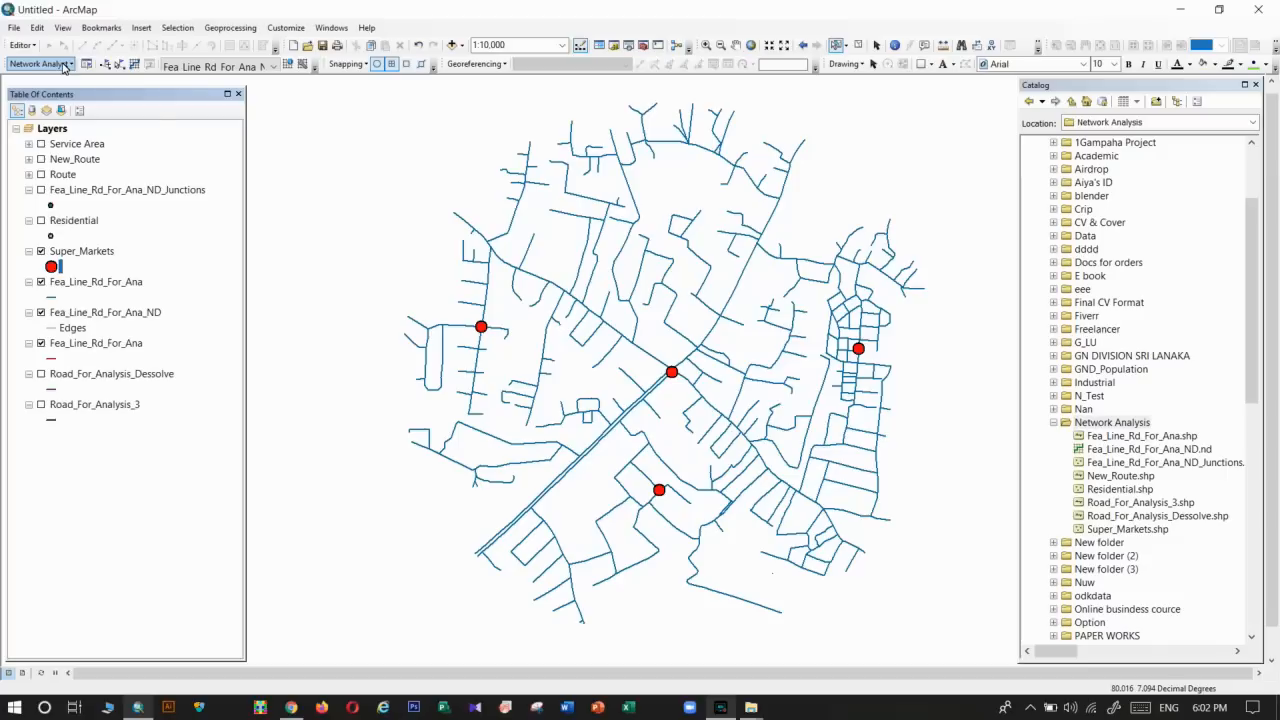
{"action": "left_click", "coordinate": [40, 62]}
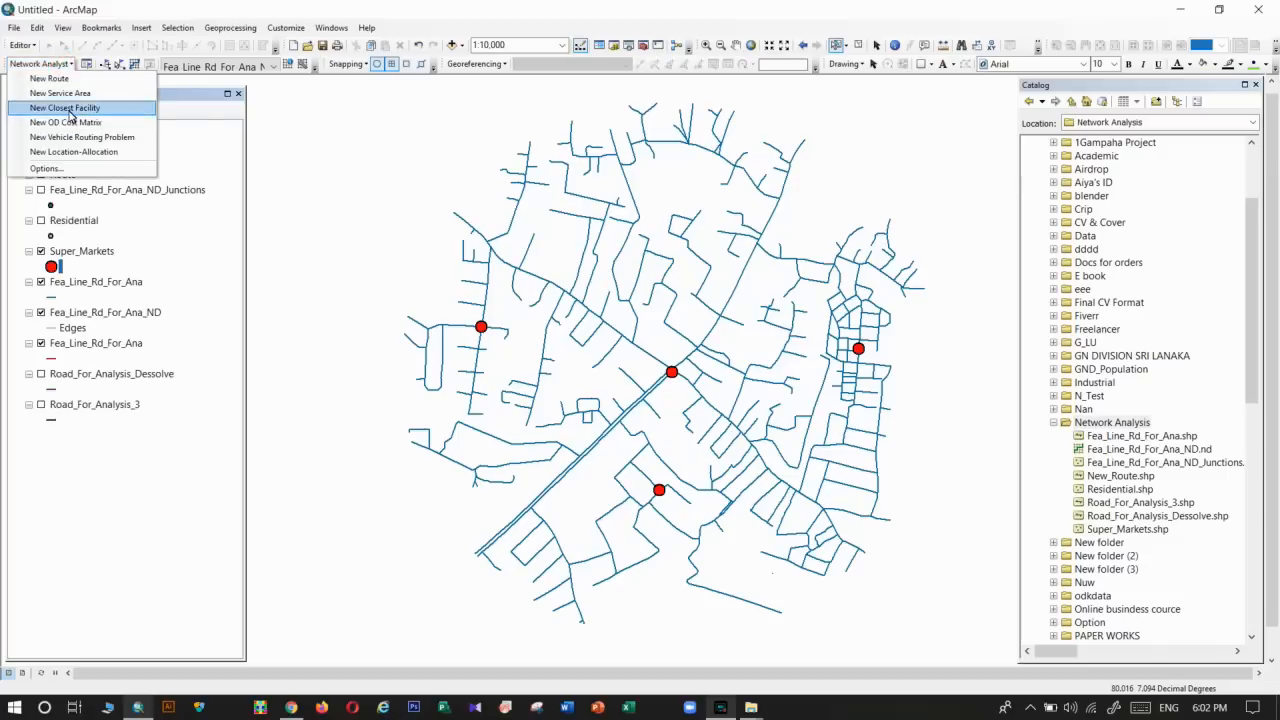
{"action": "mouse_move", "coordinate": [64, 108]}
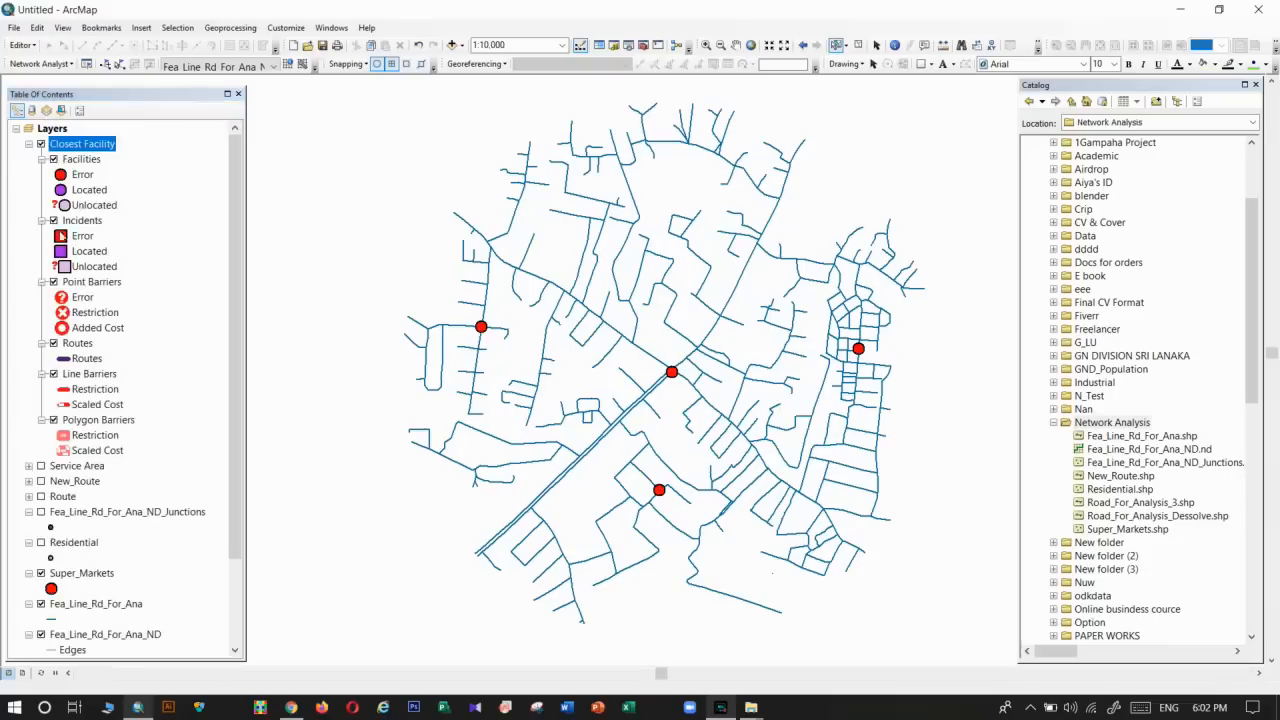
{"action": "left_click", "coordinate": [28, 144]}
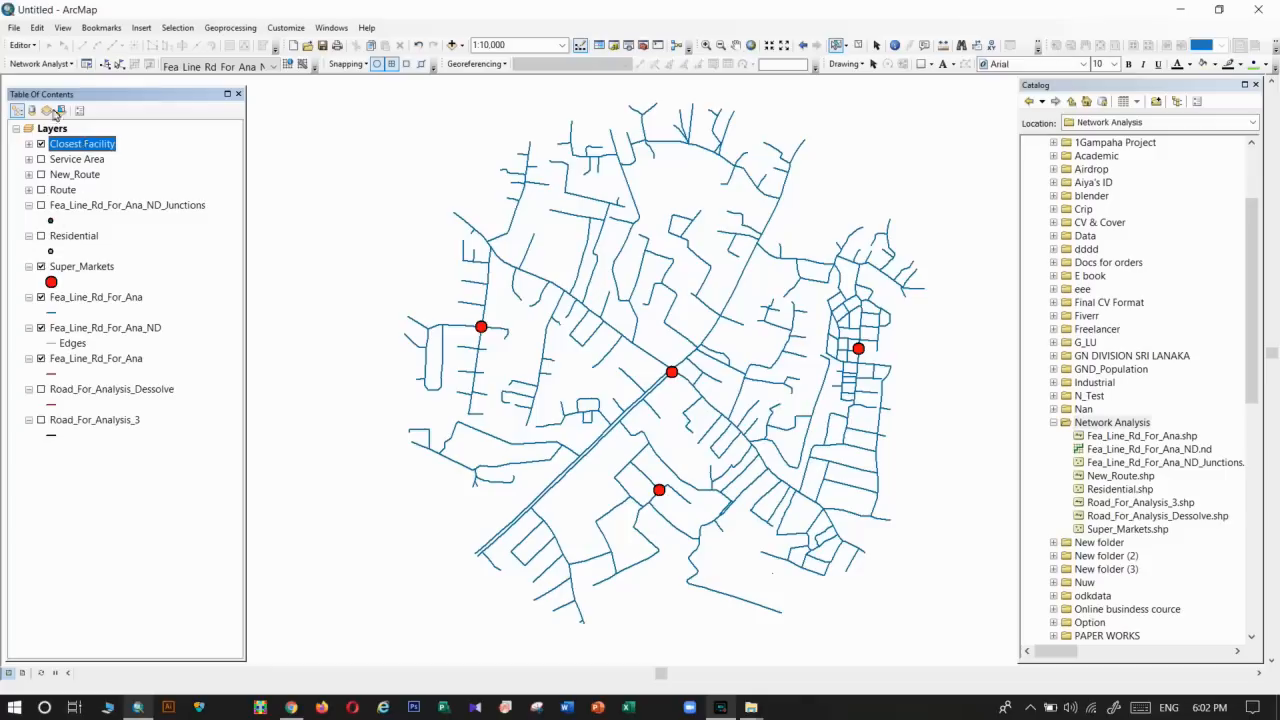
{"action": "left_click", "coordinate": [40, 62]}
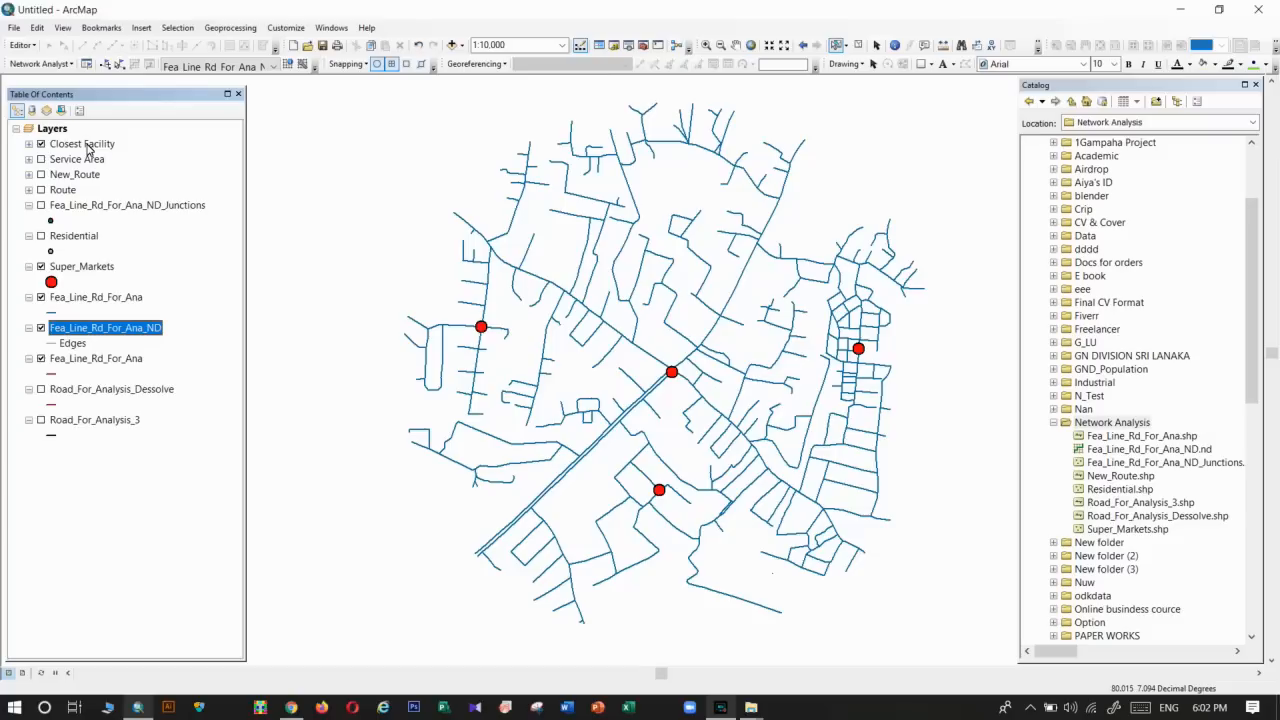
{"action": "left_click", "coordinate": [80, 144]}
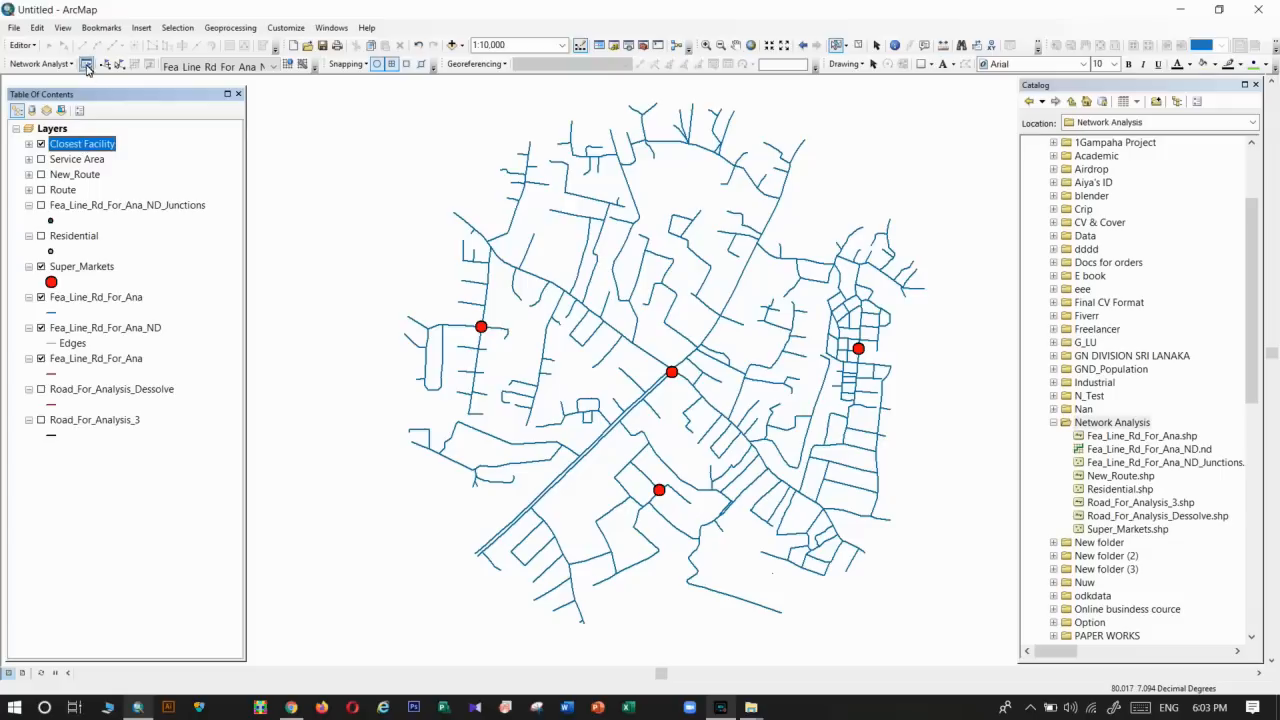
Show the Network Analyst window and turn on the Residential points layer.
{"action": "left_click", "coordinate": [88, 62]}
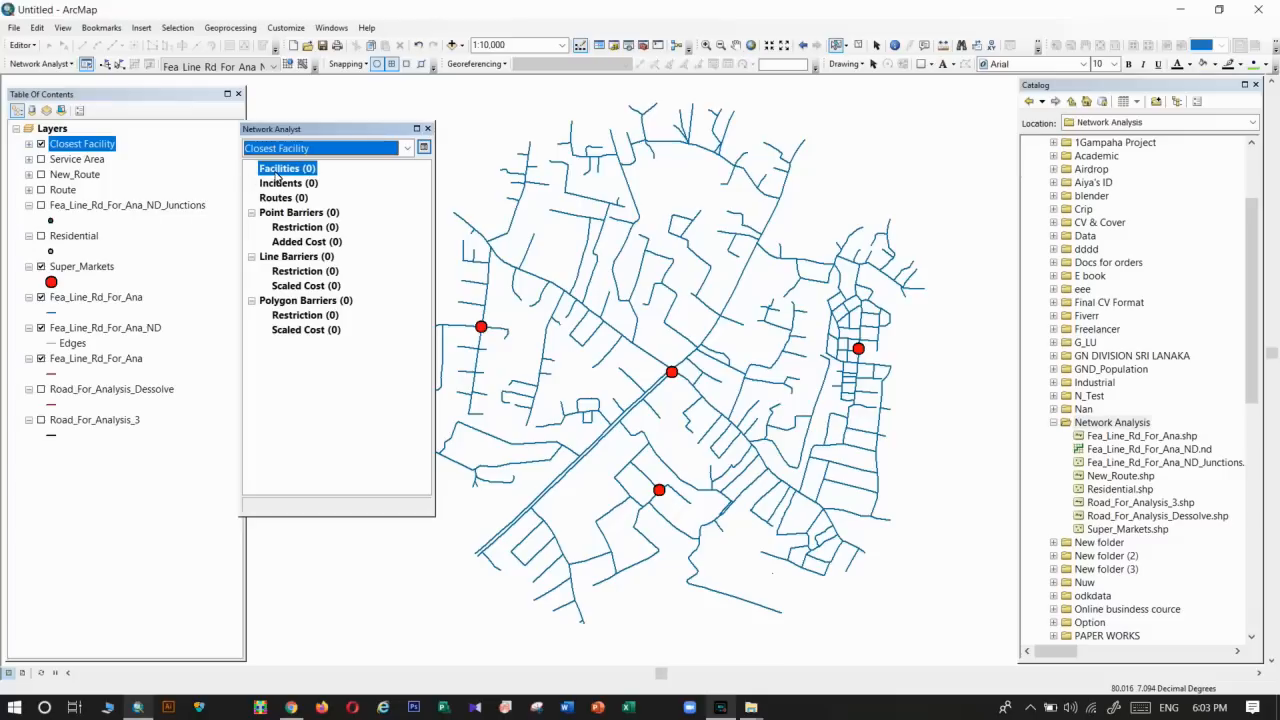
{"action": "mouse_move", "coordinate": [536, 266]}
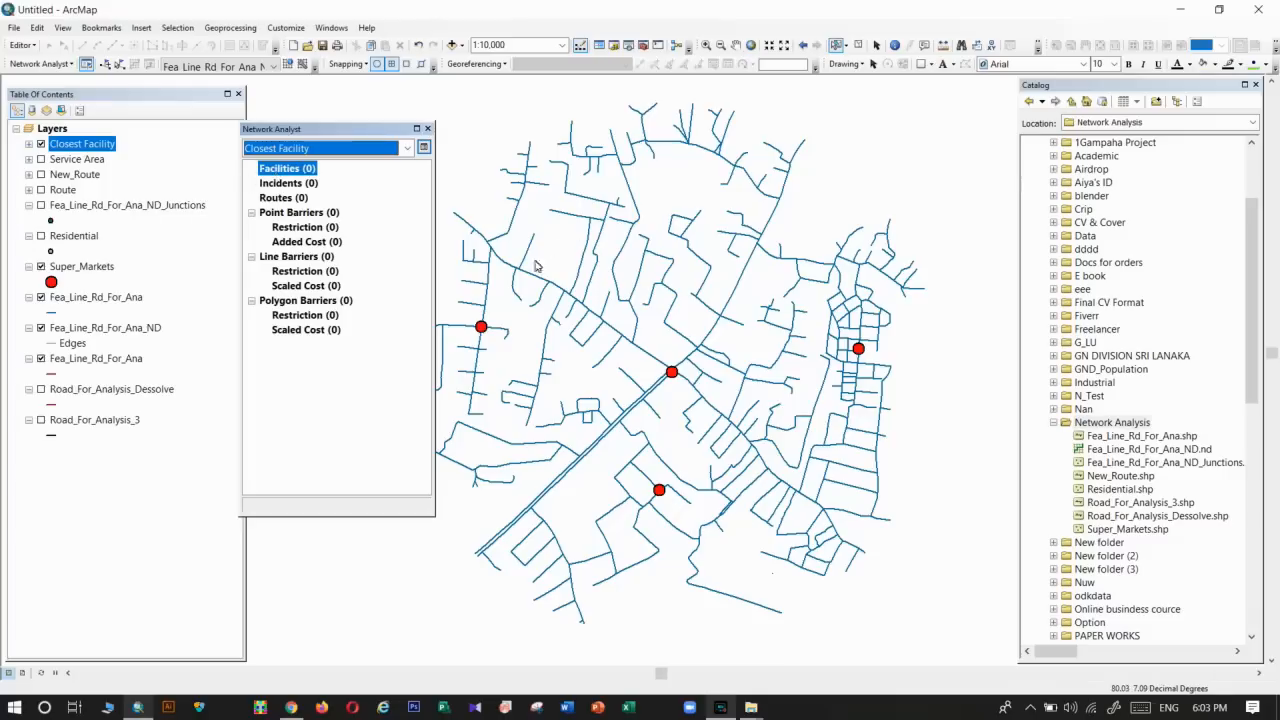
{"action": "mouse_move", "coordinate": [830, 374]}
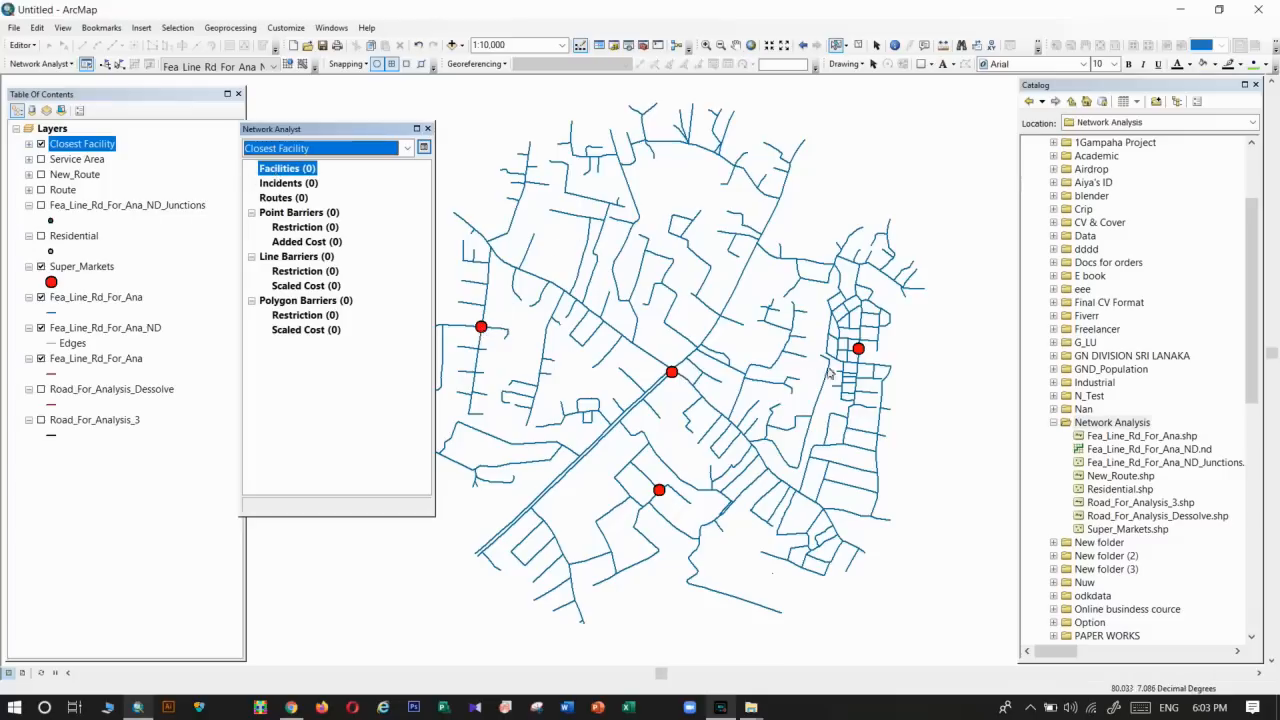
{"action": "mouse_move", "coordinate": [458, 254]}
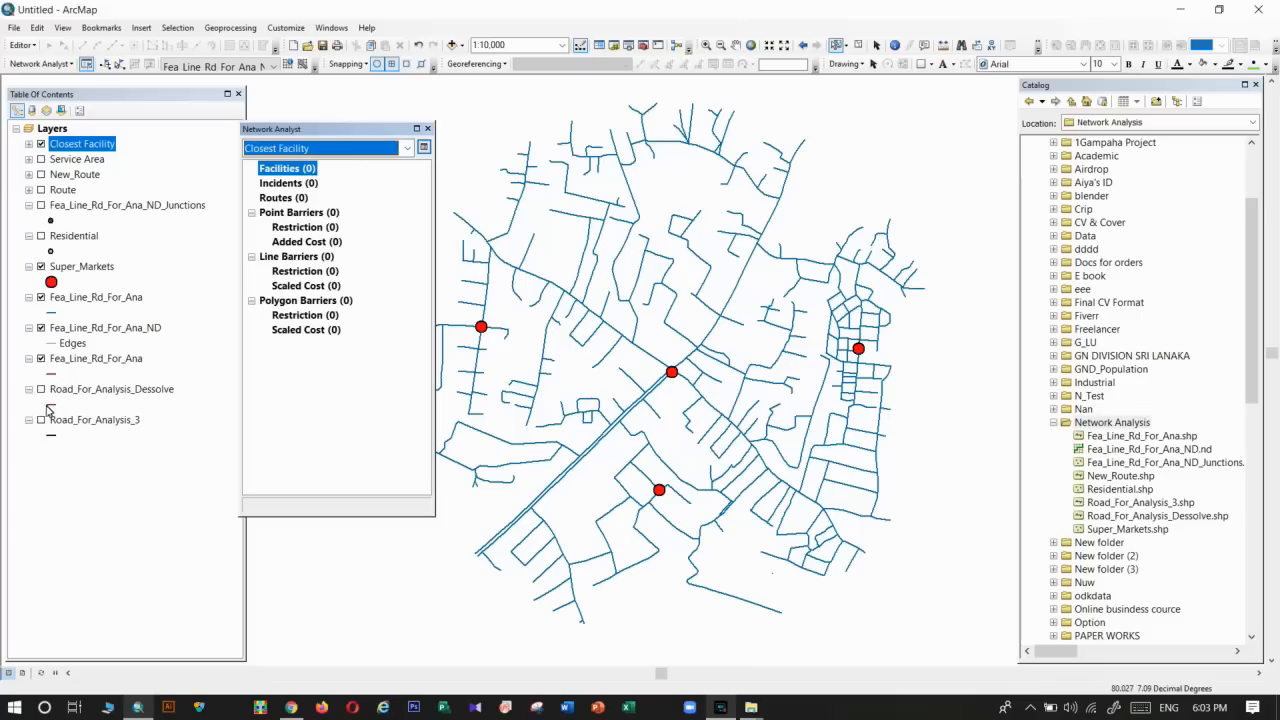
{"action": "left_click", "coordinate": [40, 236]}
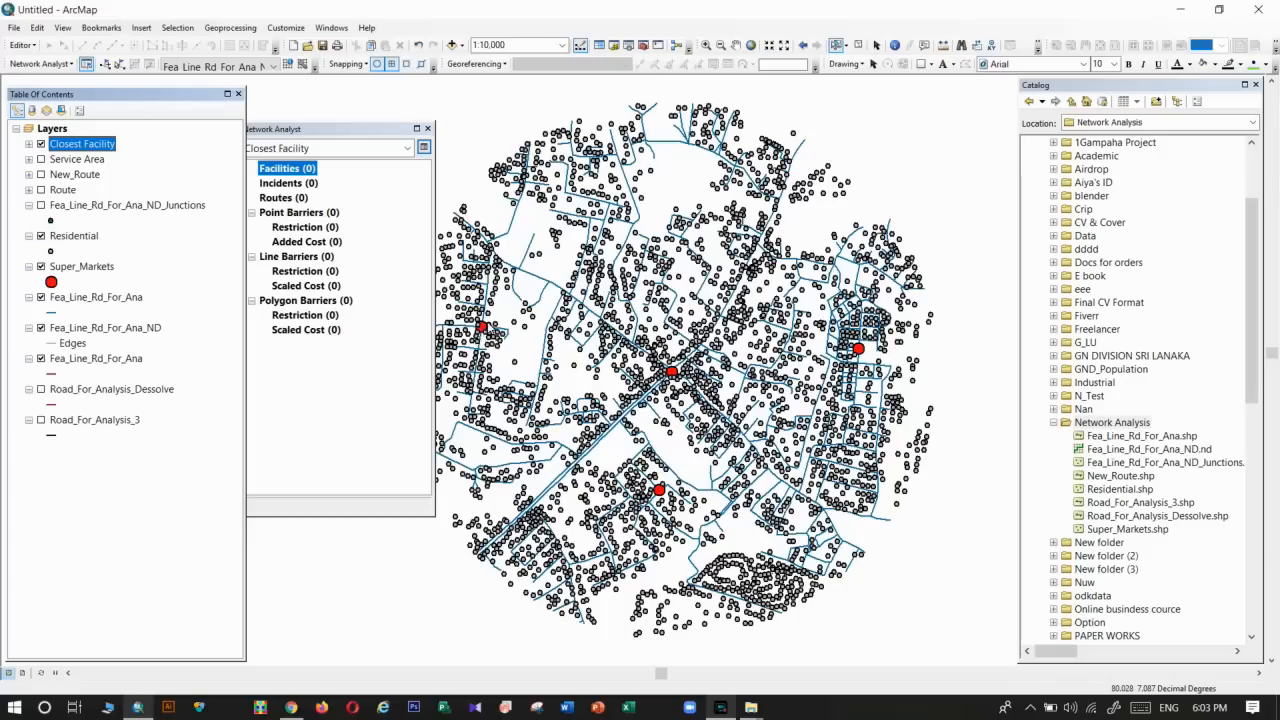
{"action": "mouse_move", "coordinate": [500, 290]}
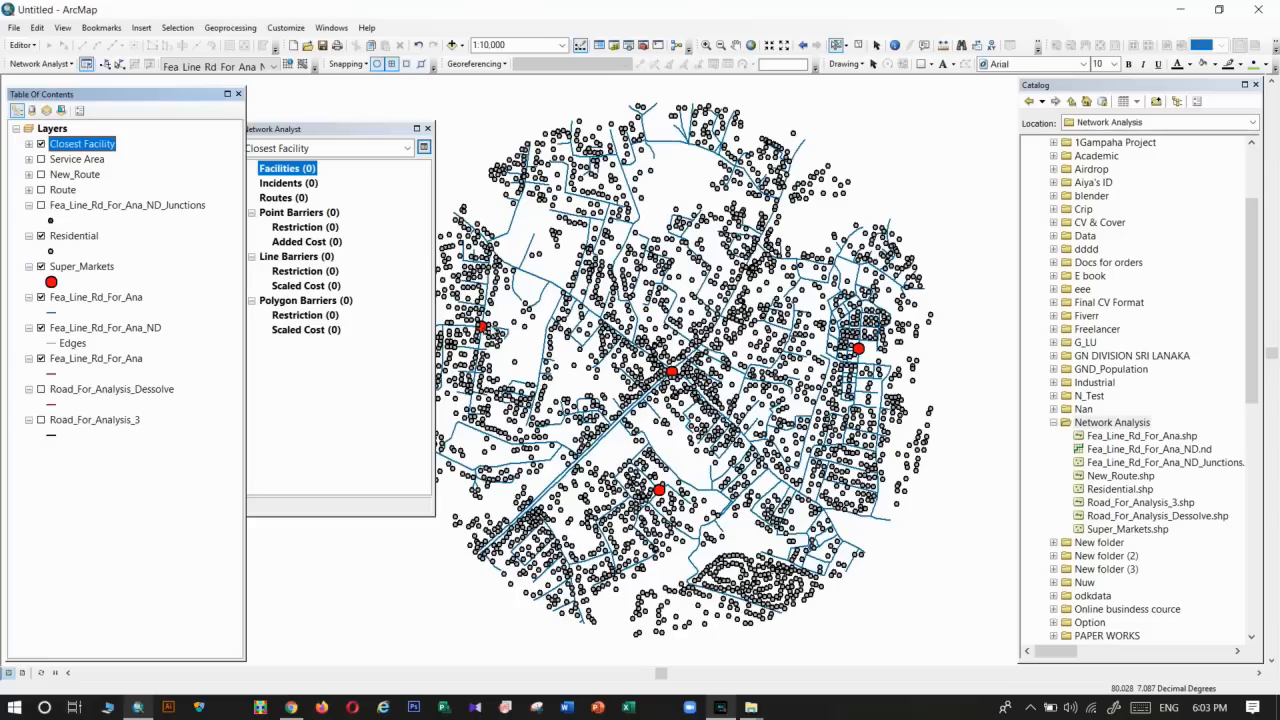
Load Super_Markets as facilities and Residential points as incidents via Load Locations.
{"action": "right_click", "coordinate": [288, 168]}
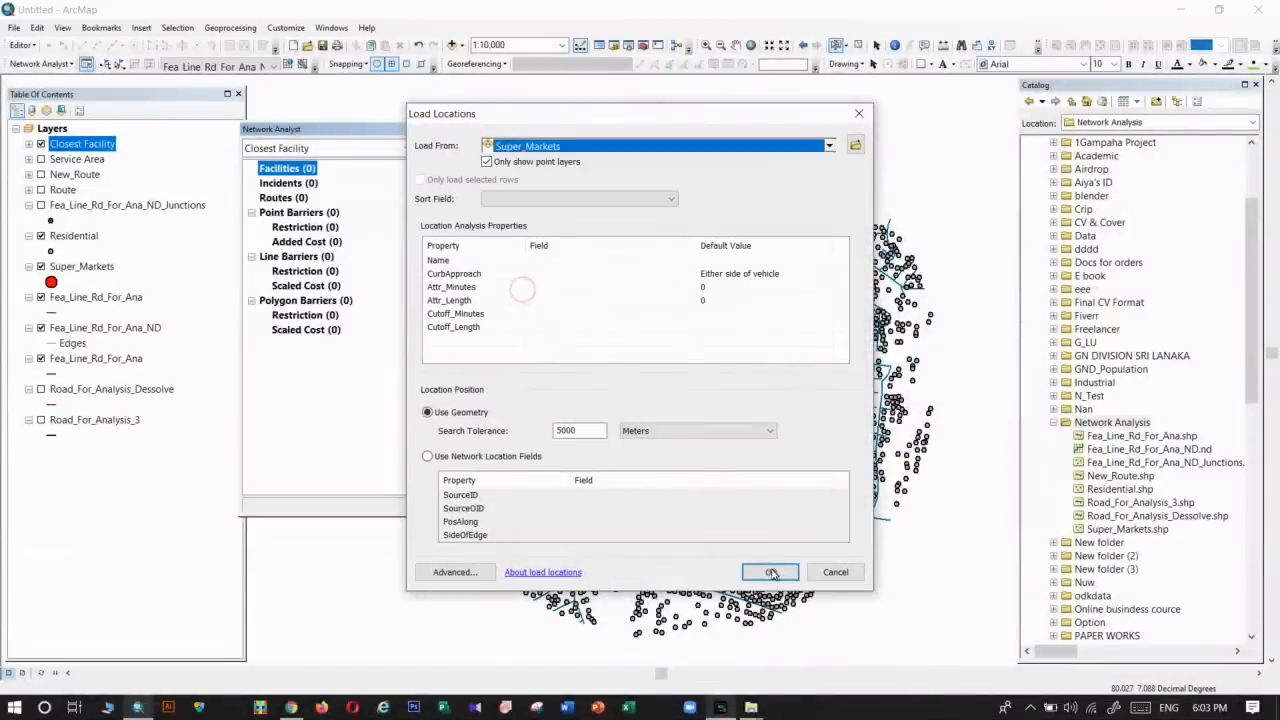
{"action": "left_click", "coordinate": [770, 572]}
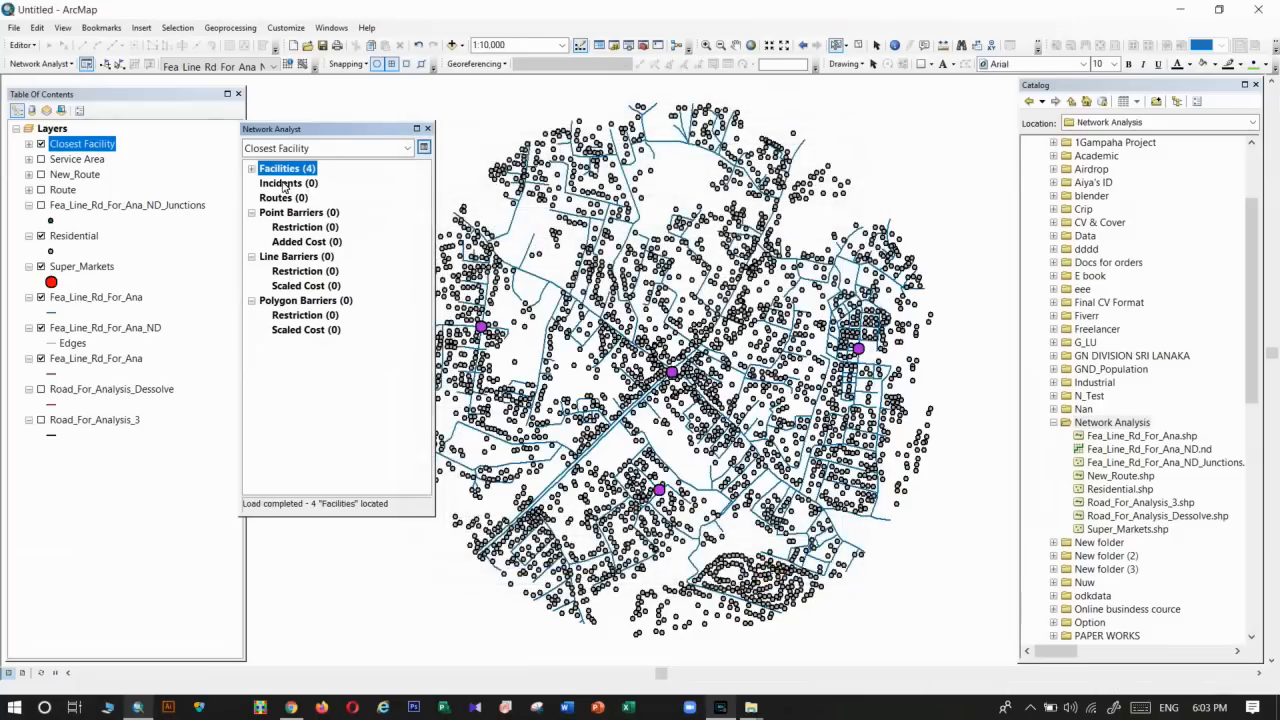
{"action": "left_click", "coordinate": [288, 182]}
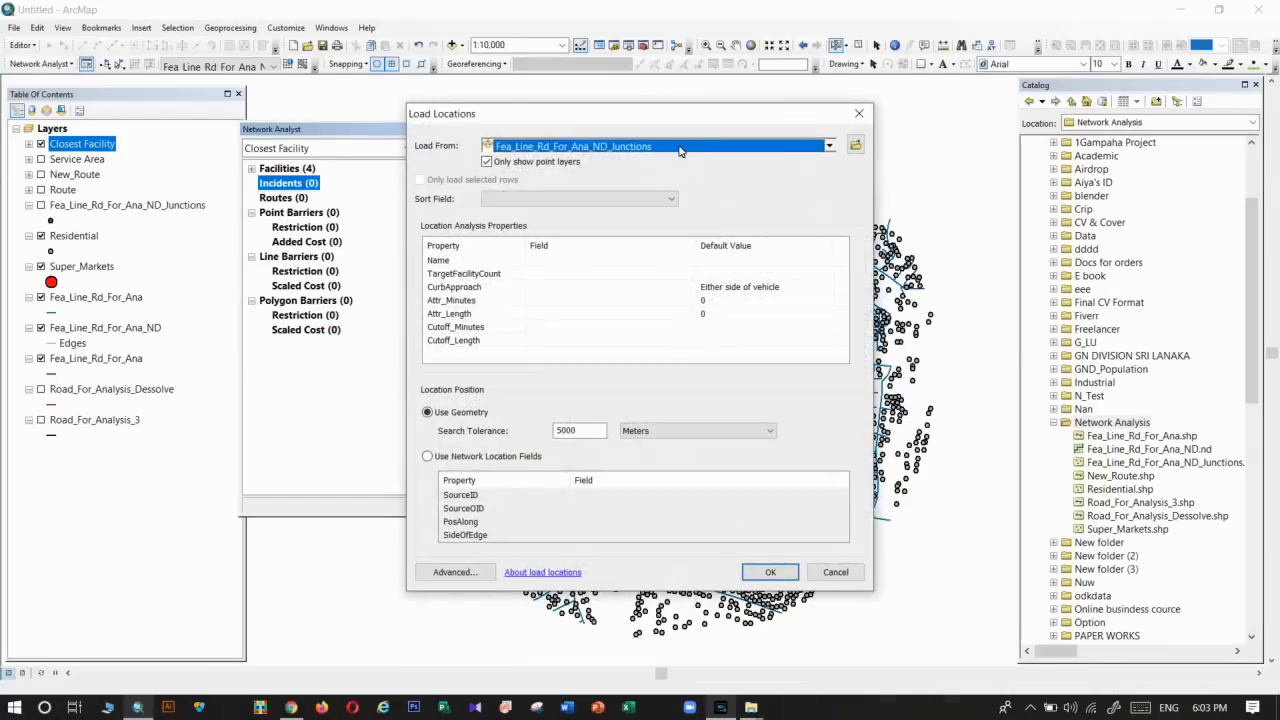
{"action": "left_click", "coordinate": [828, 146]}
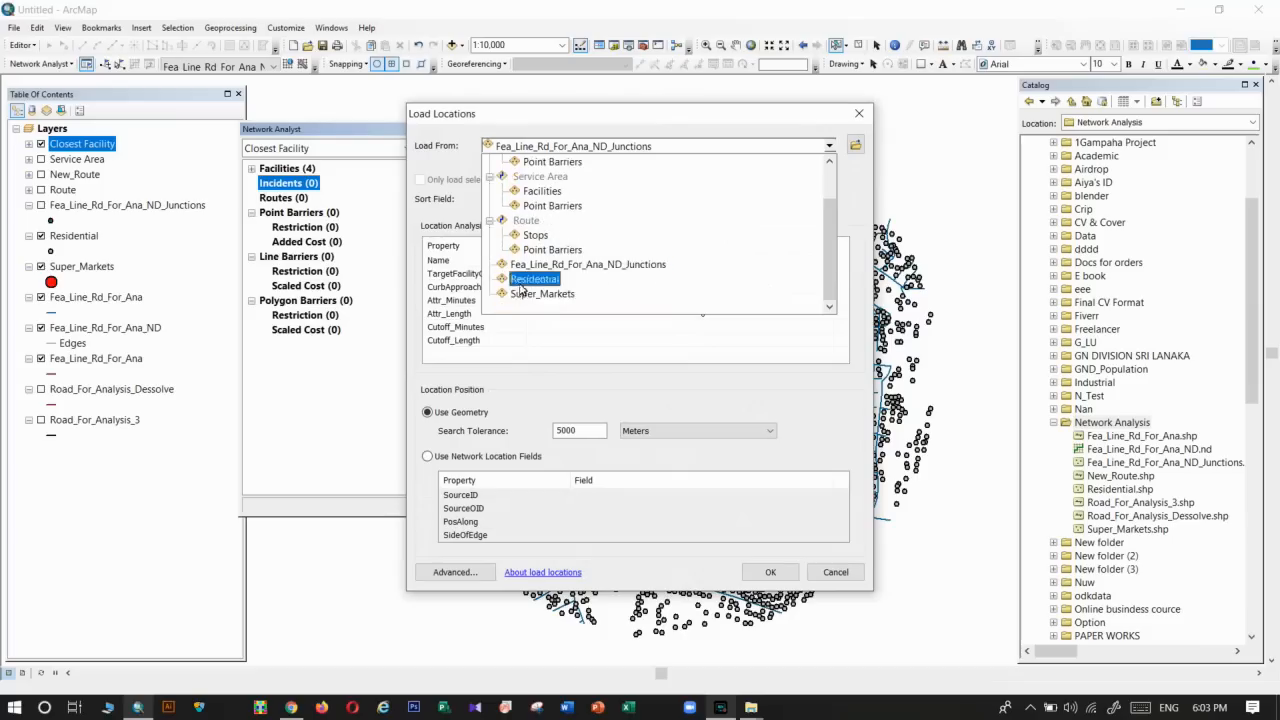
{"action": "left_click", "coordinate": [534, 280]}
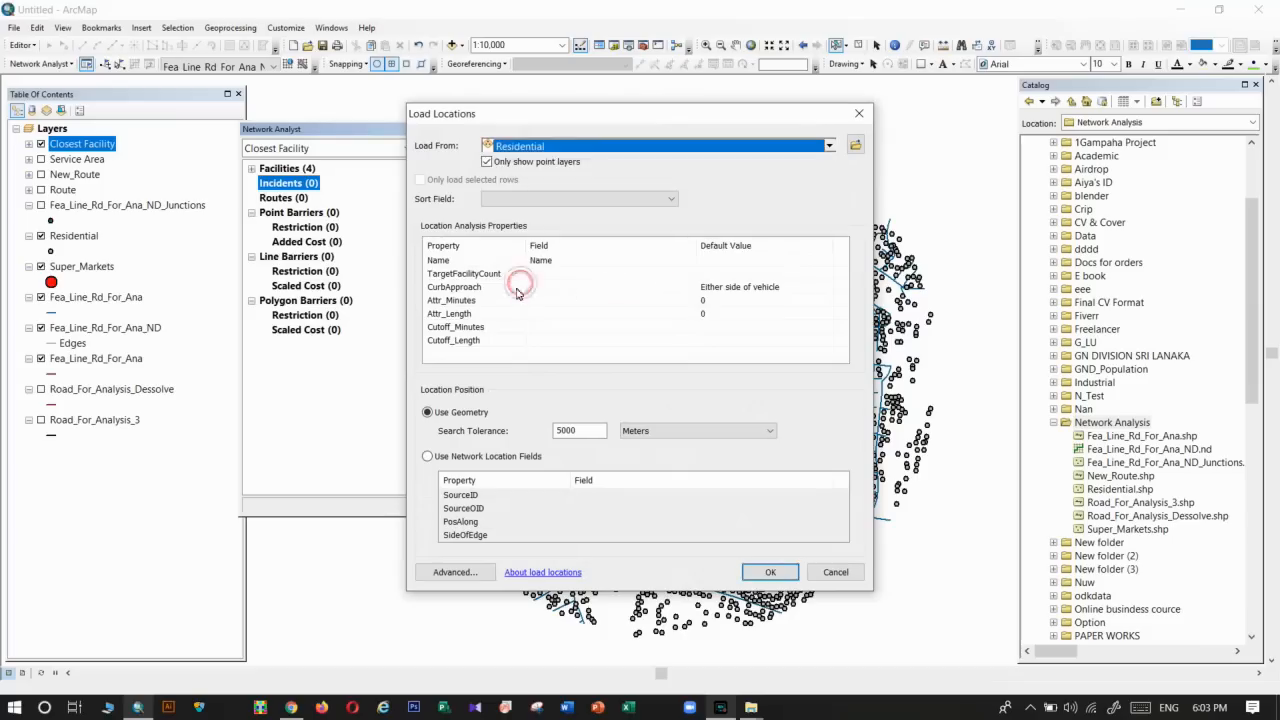
{"action": "left_click", "coordinate": [770, 572]}
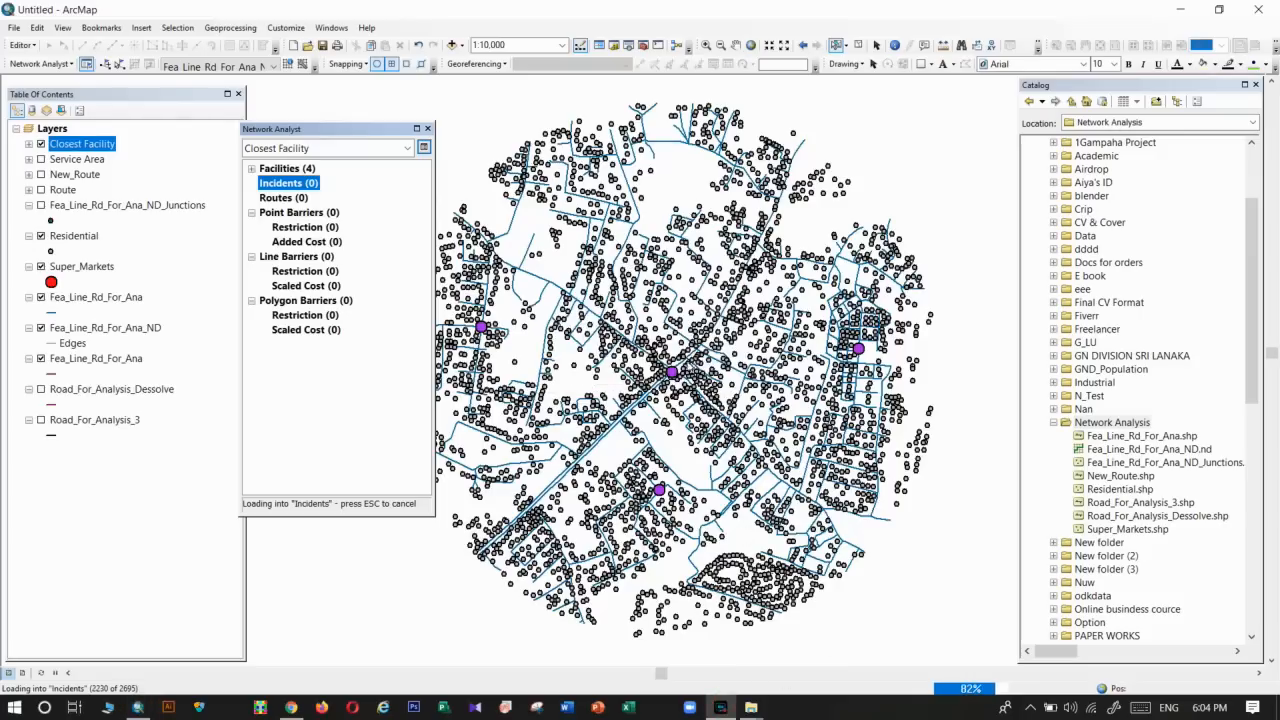
{"action": "mouse_move", "coordinate": [980, 696]}
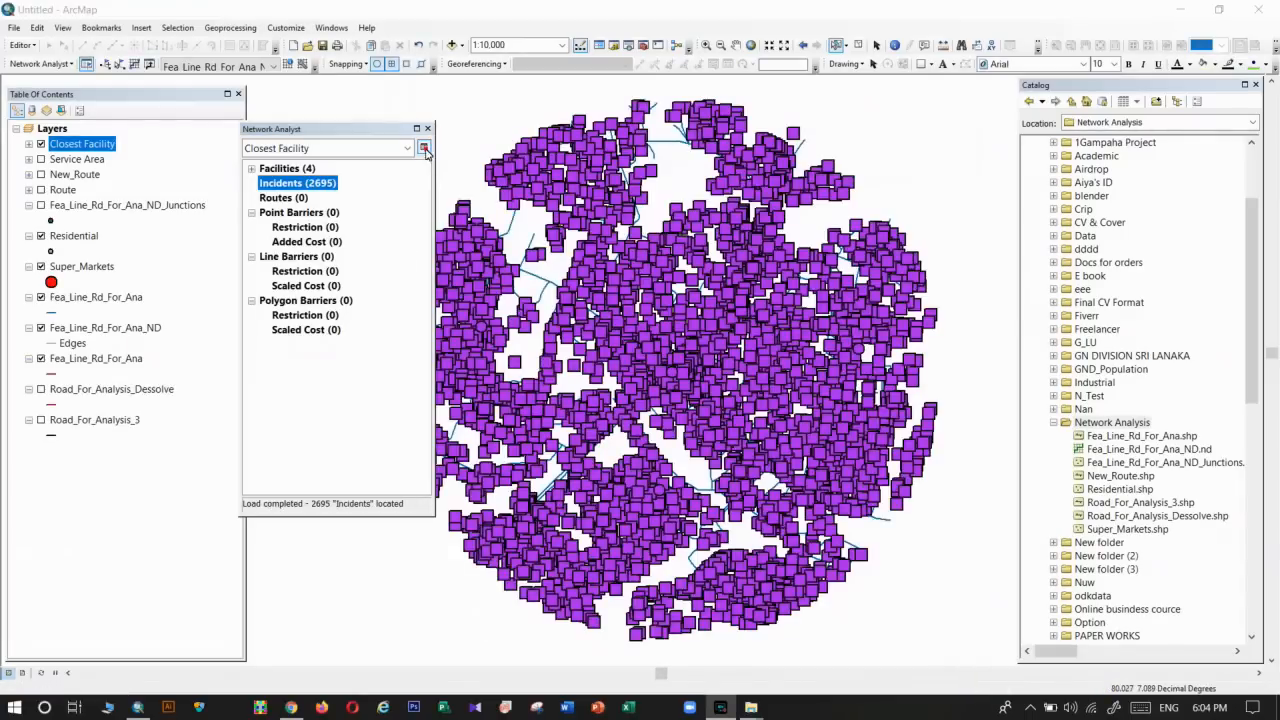
Set the analysis impedance to Length (Meters) with a default cutoff of 500.
{"action": "left_click", "coordinate": [424, 148]}
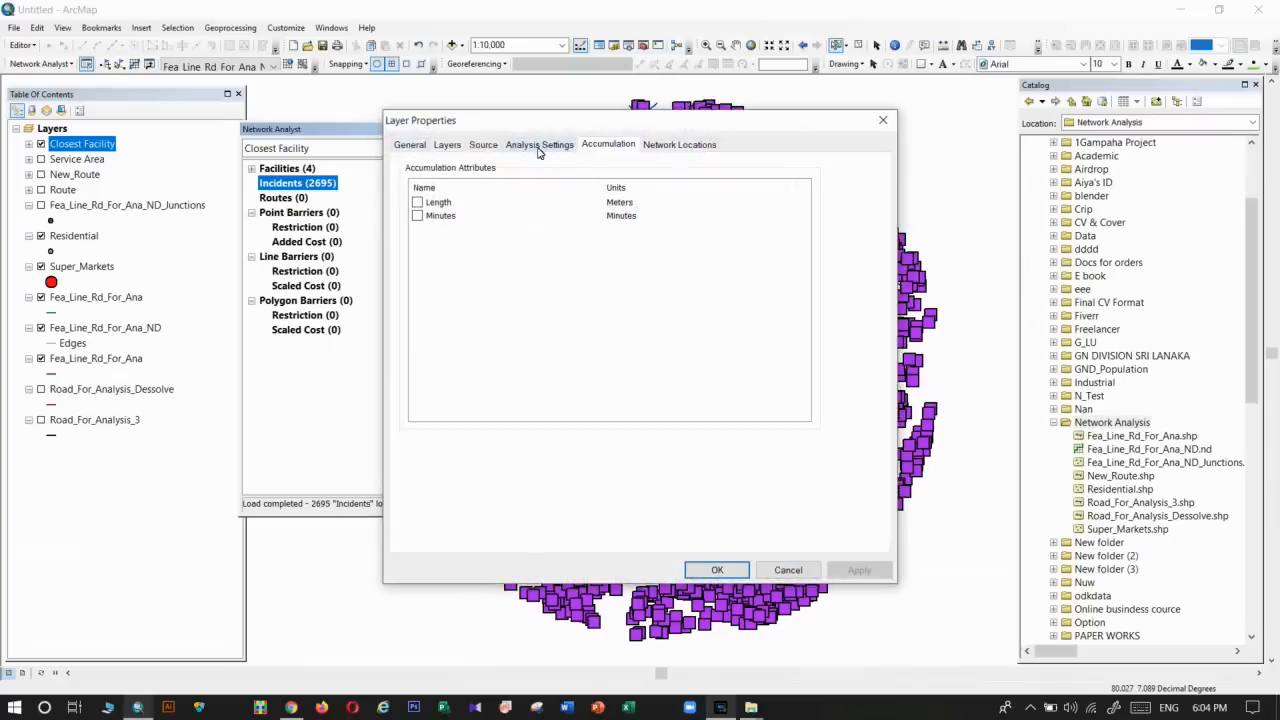
{"action": "left_click", "coordinate": [540, 144]}
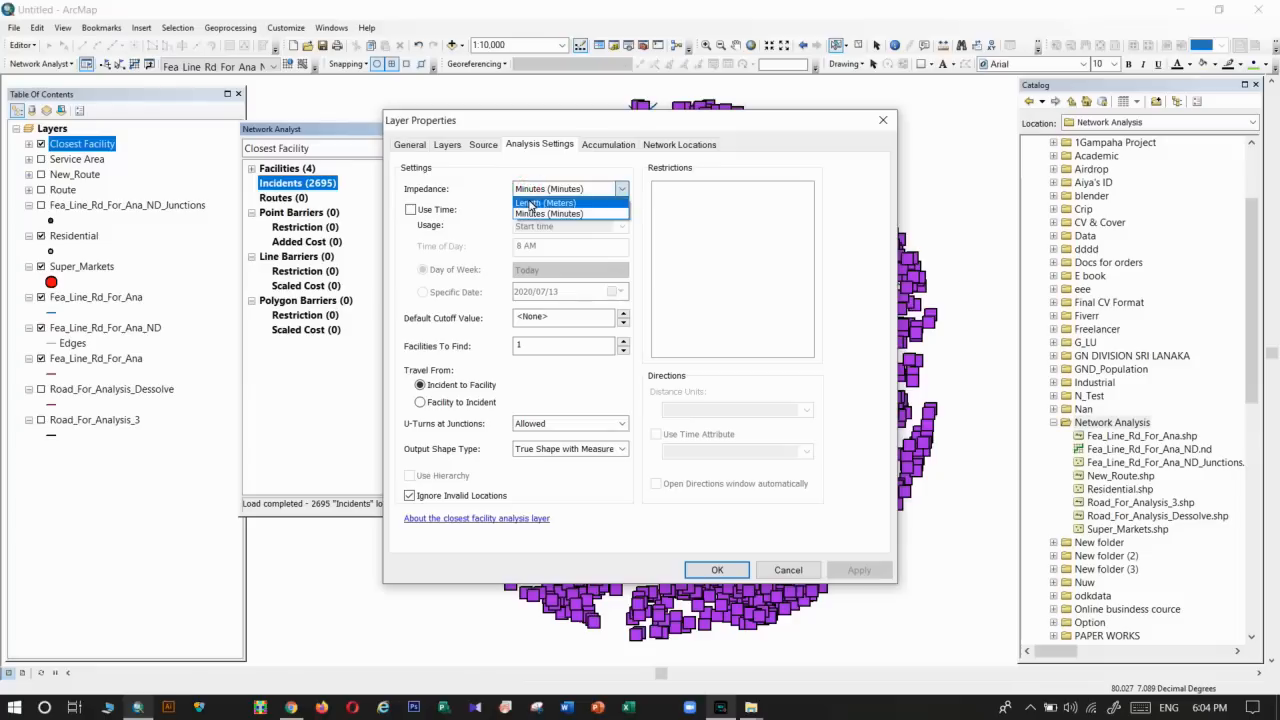
{"action": "left_click", "coordinate": [544, 202]}
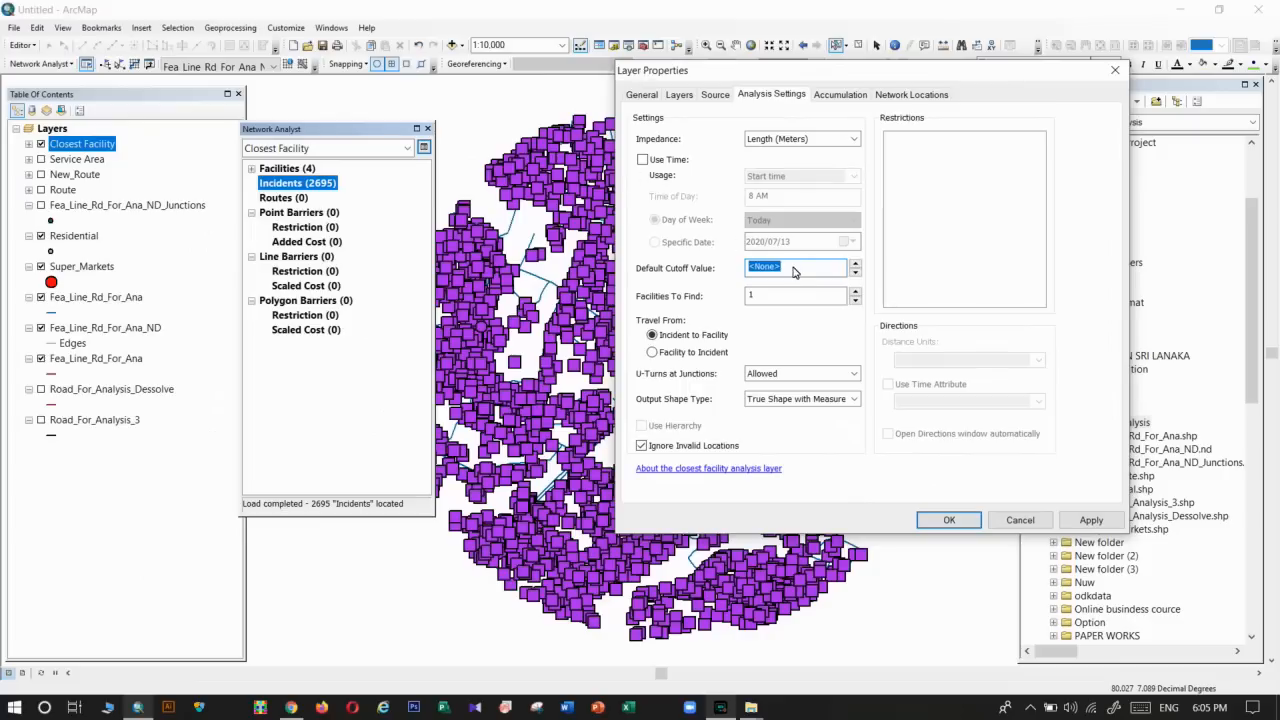
{"action": "type", "text": "500"}
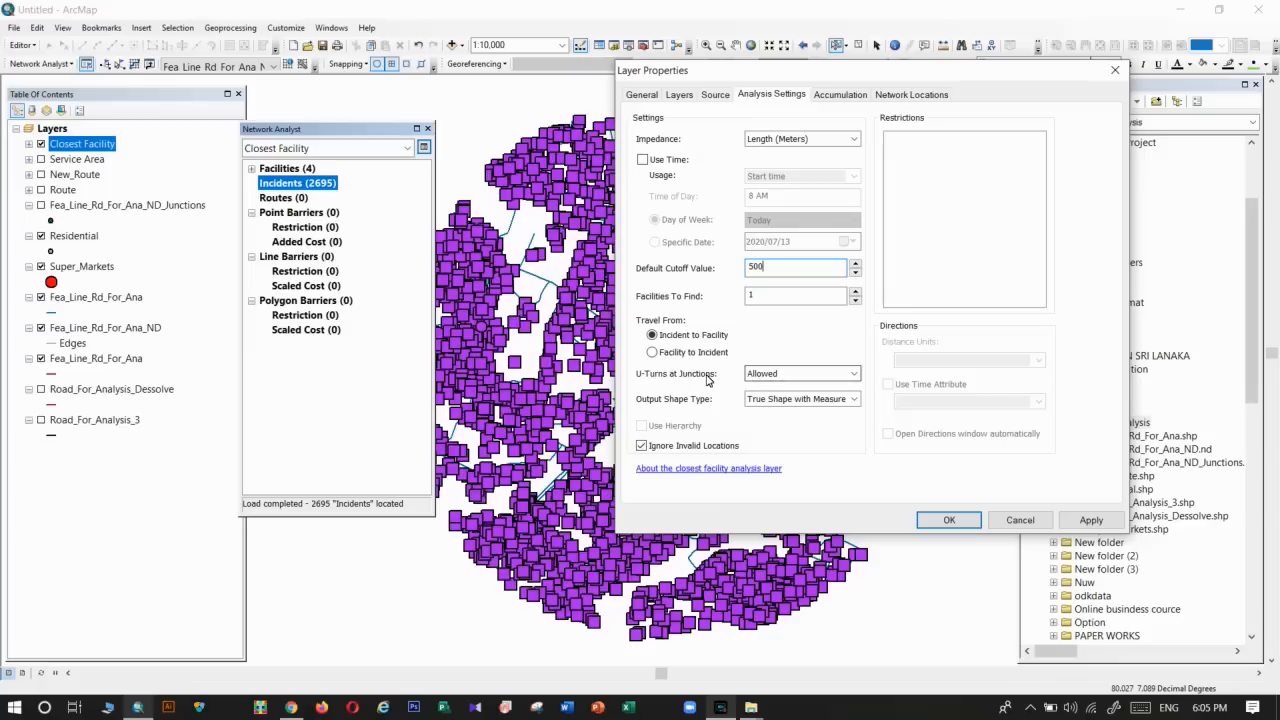
{"action": "left_click", "coordinate": [852, 374]}
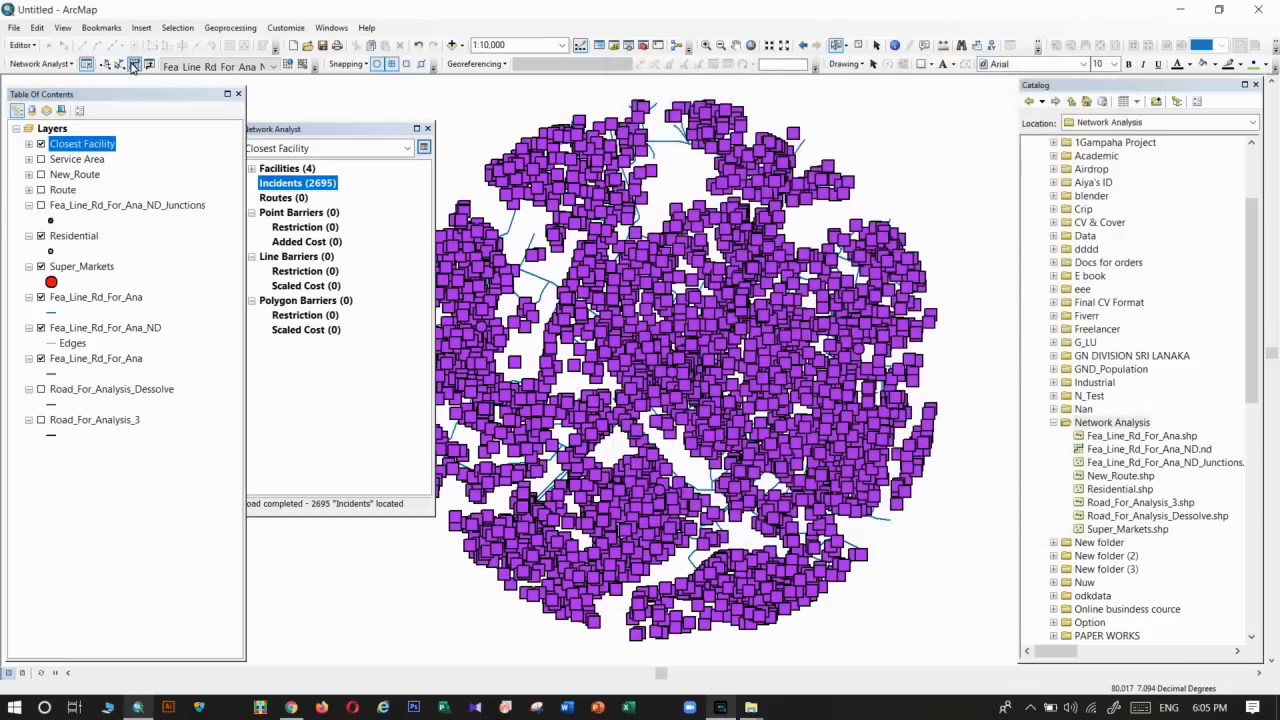
Solve the Closest Facility analysis and dismiss the warning messages.
{"action": "left_click", "coordinate": [134, 64]}
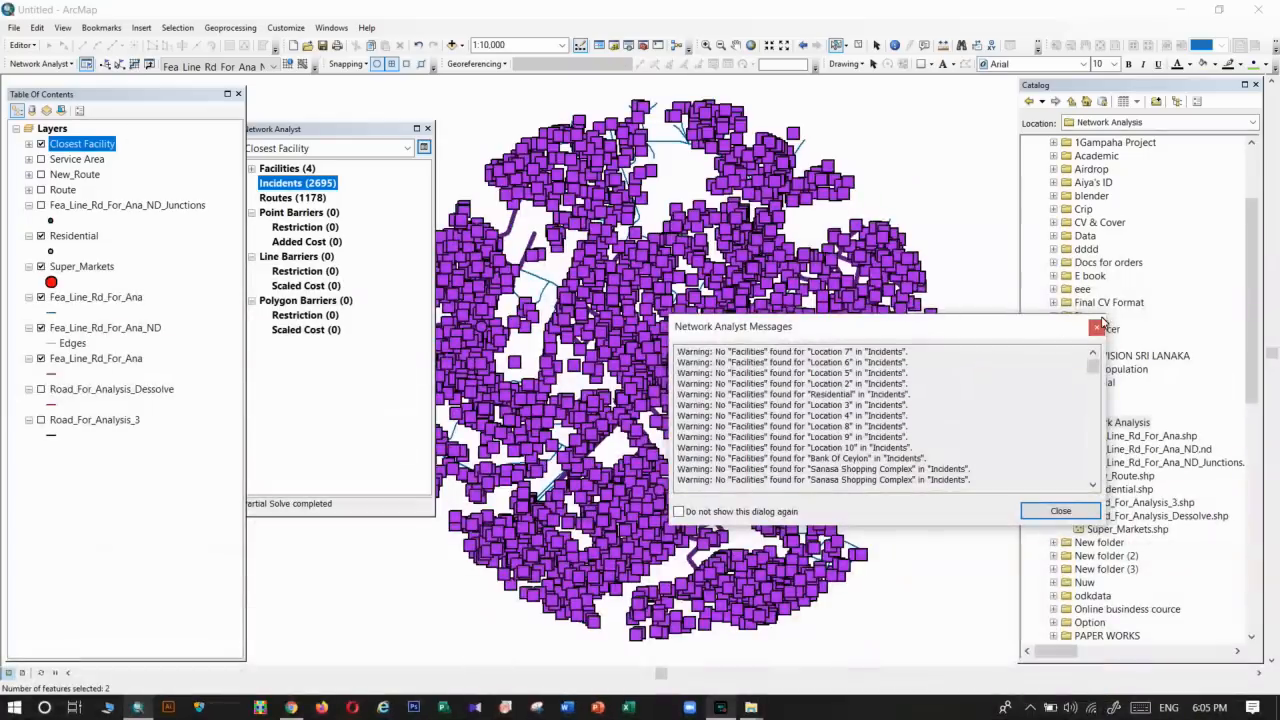
{"action": "left_click", "coordinate": [1060, 512]}
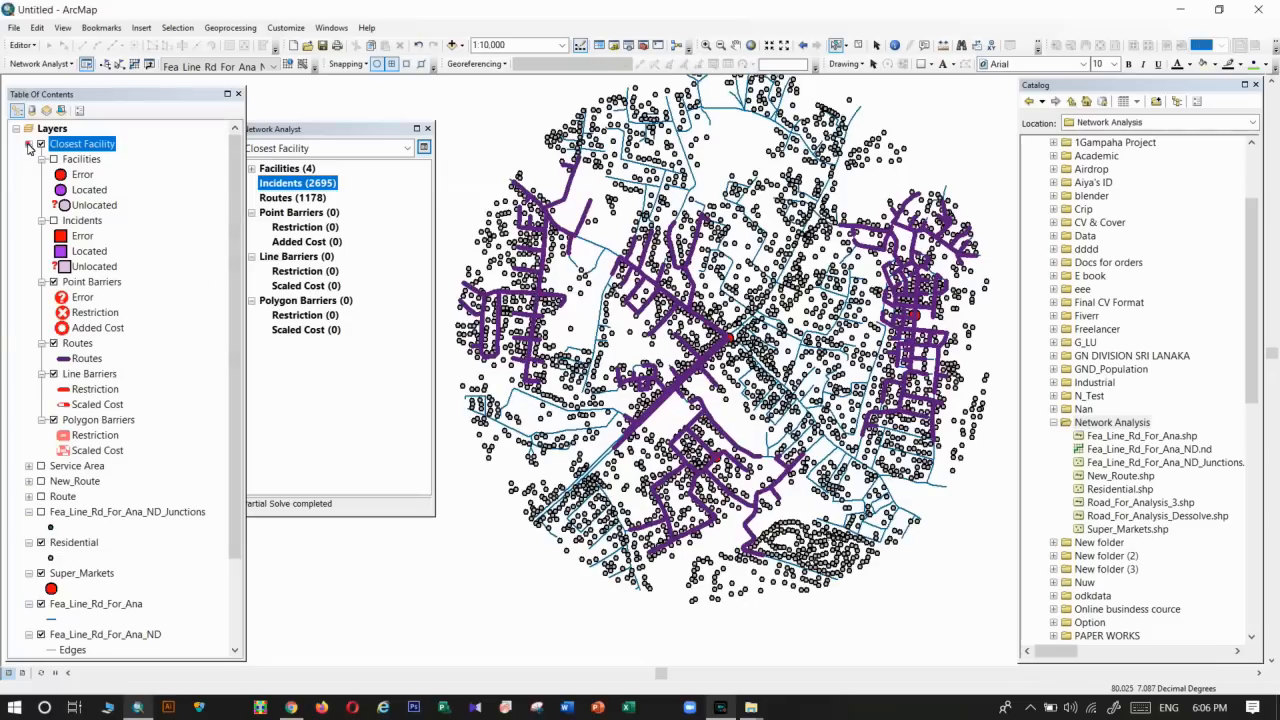
Start a New > Shapefile in the Network Analysis folder from the Catalog.
{"action": "left_click", "coordinate": [30, 144]}
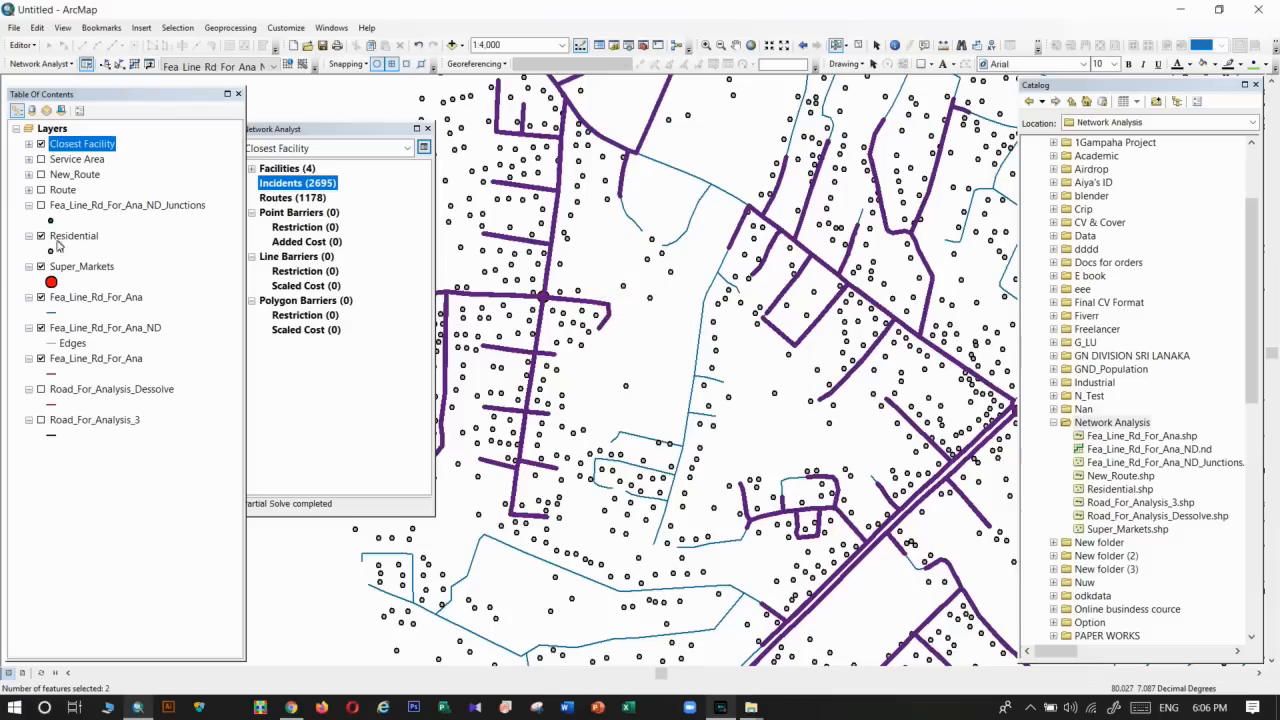
{"action": "mouse_move", "coordinate": [48, 224]}
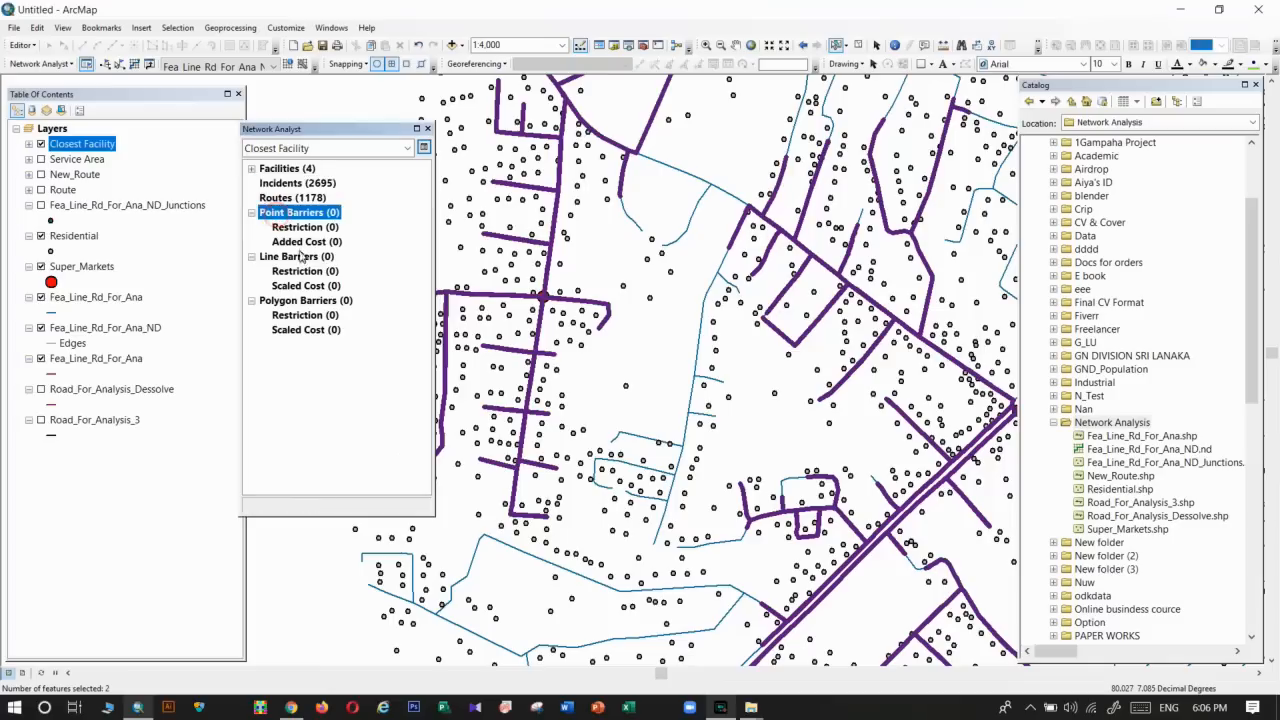
{"action": "left_click", "coordinate": [296, 256]}
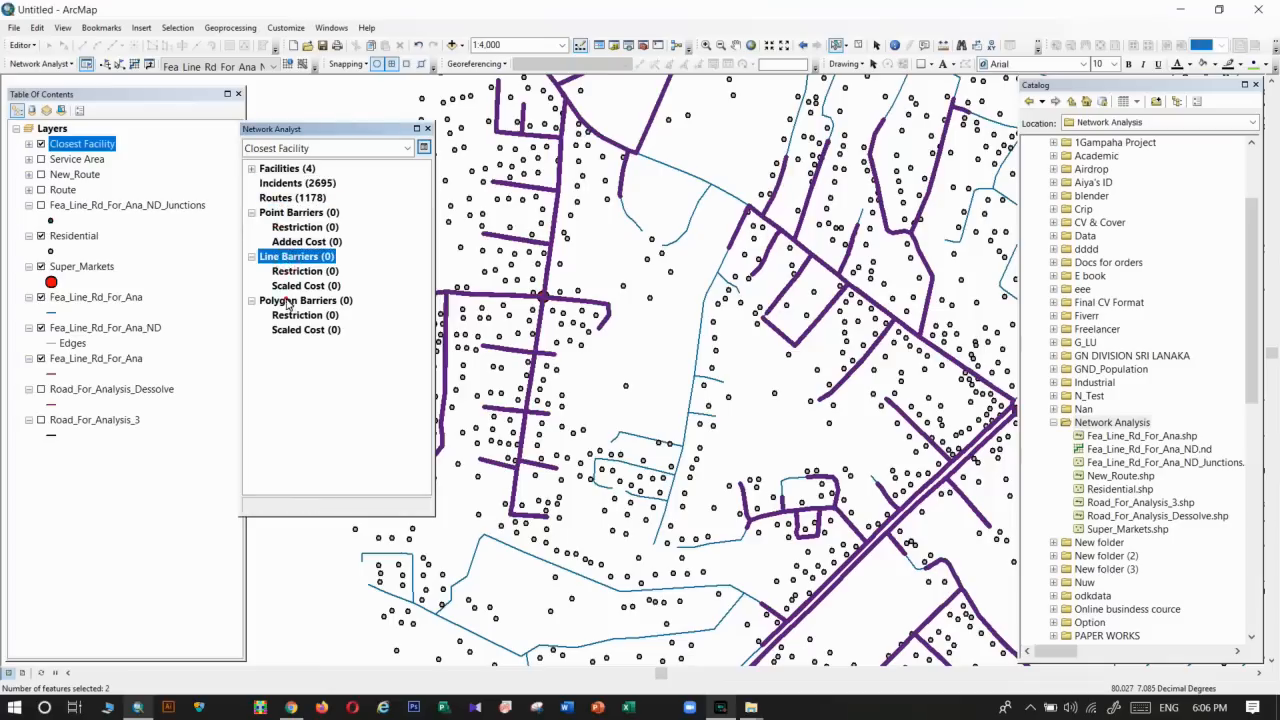
{"action": "right_click", "coordinate": [1110, 422]}
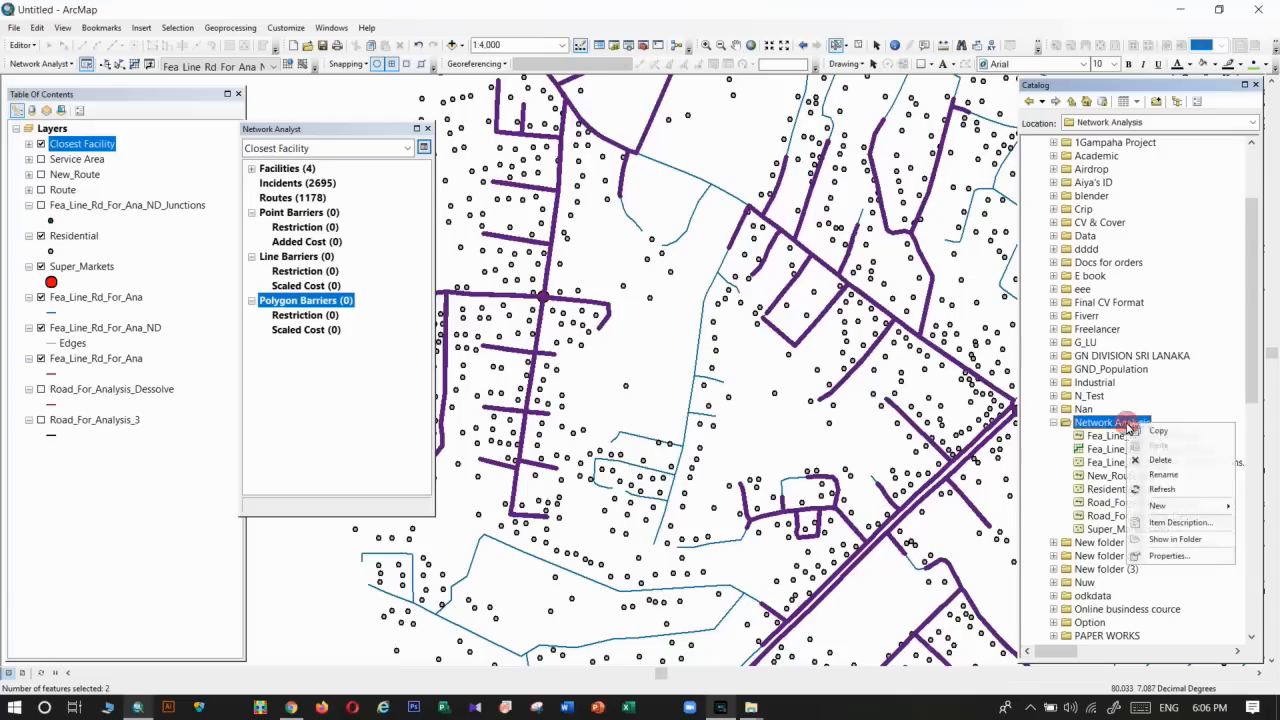
{"action": "left_click", "coordinate": [1158, 504]}
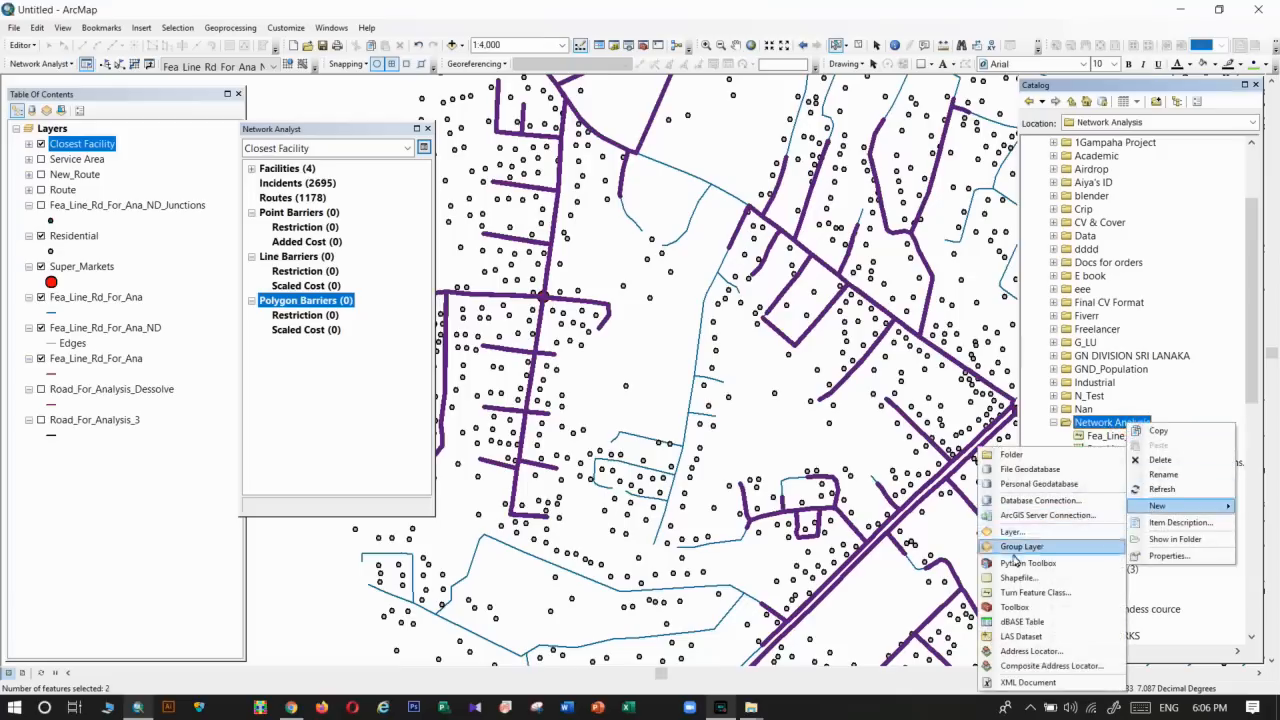
{"action": "left_click", "coordinate": [1020, 578]}
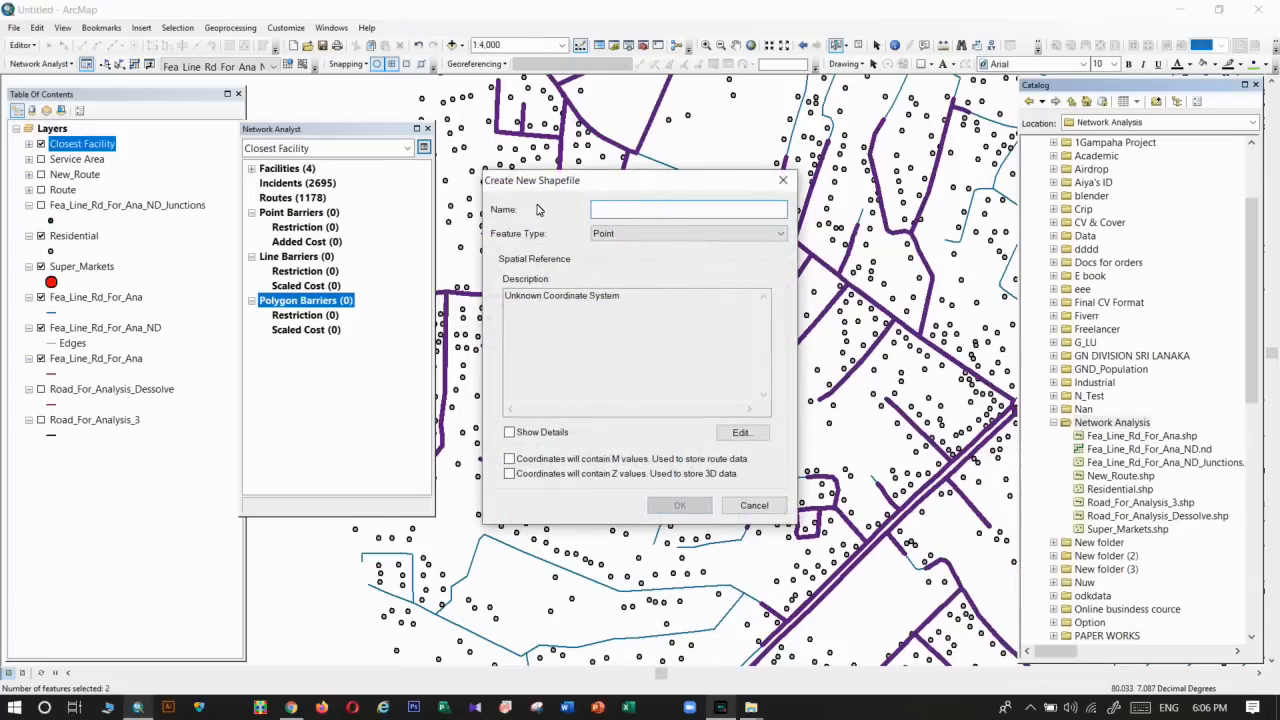
Create the Barriers shapefile with the Kandawala_Sri_Lanka_Grid coordinate system.
{"action": "type", "text": "Ba"}
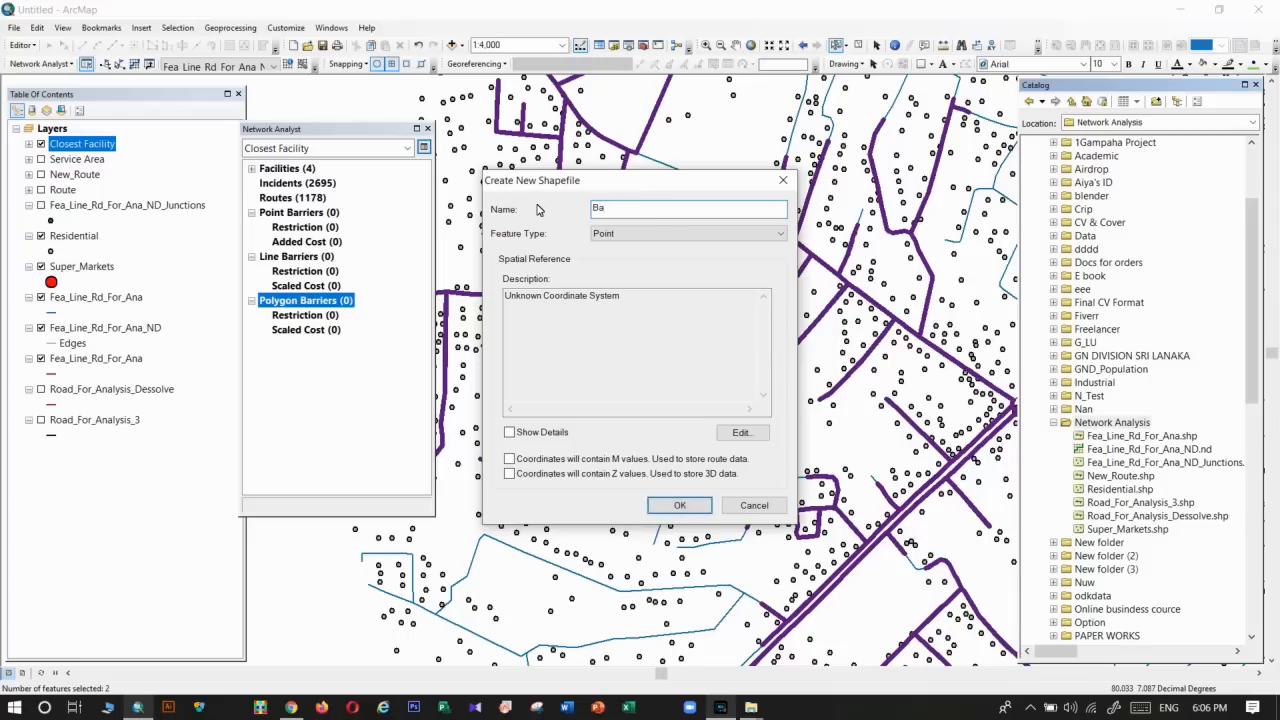
{"action": "type", "text": "n"}
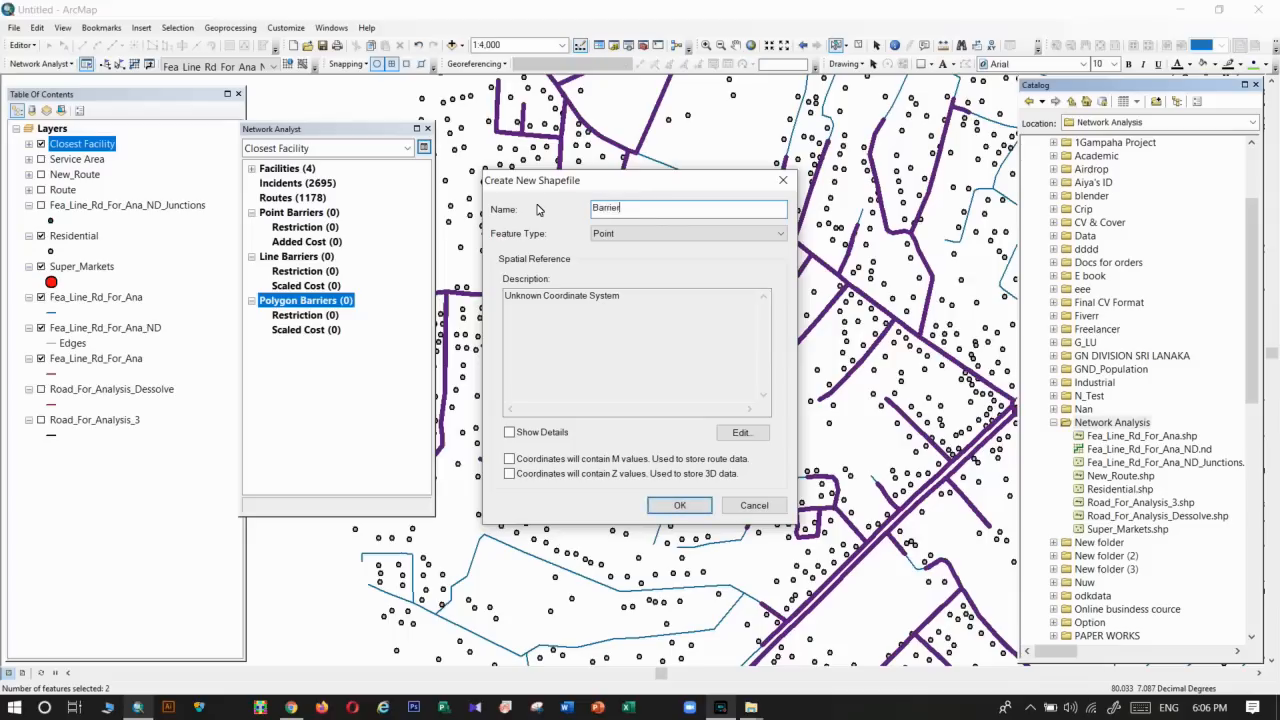
{"action": "left_click", "coordinate": [780, 232]}
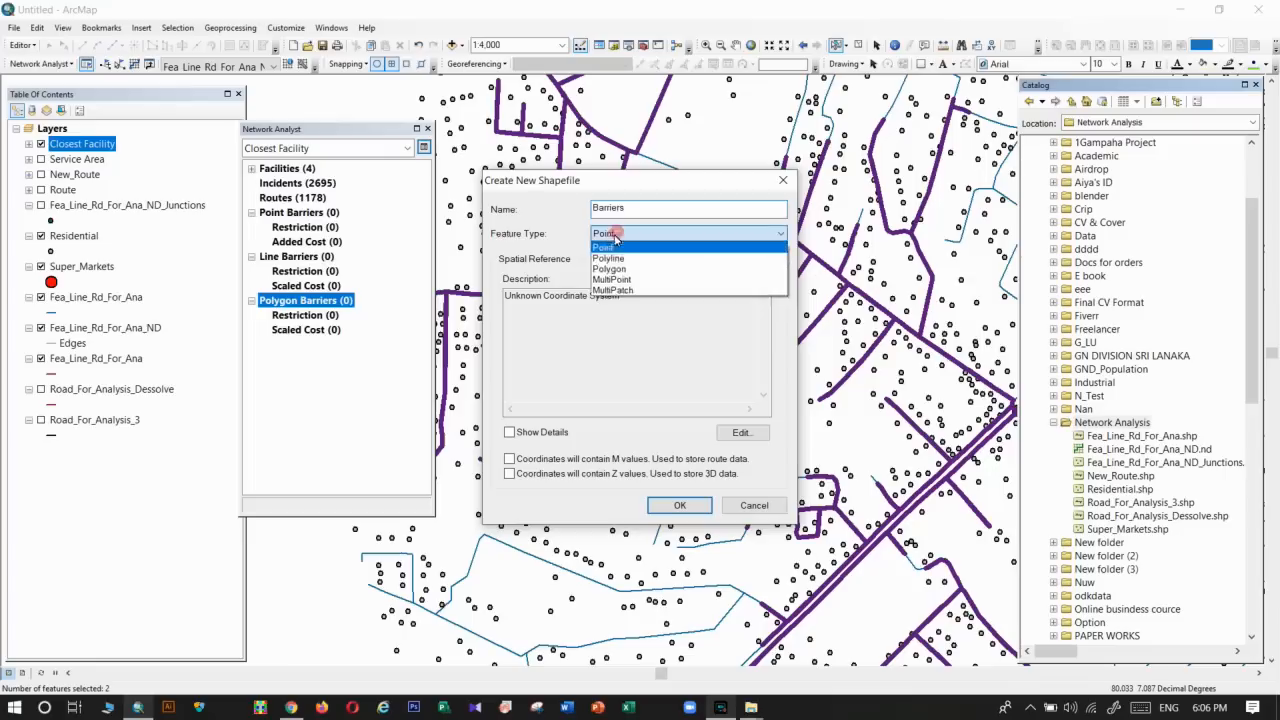
{"action": "left_click", "coordinate": [740, 432]}
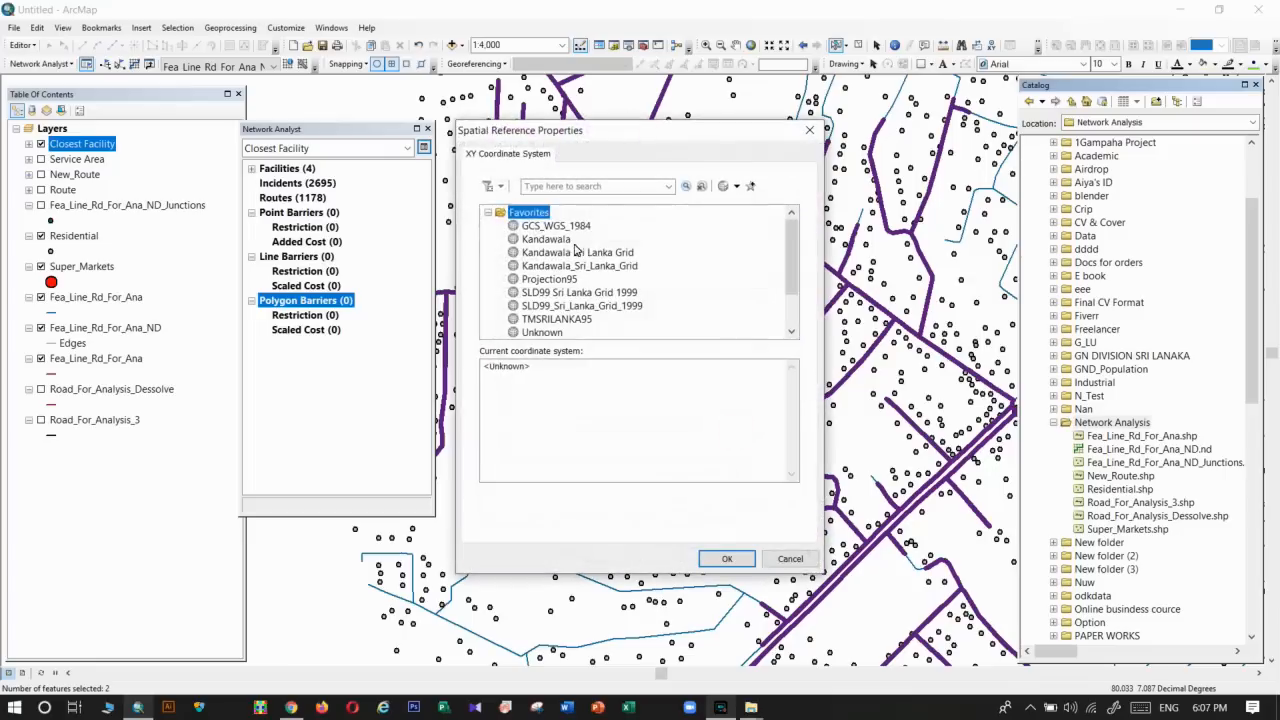
{"action": "left_click", "coordinate": [578, 252]}
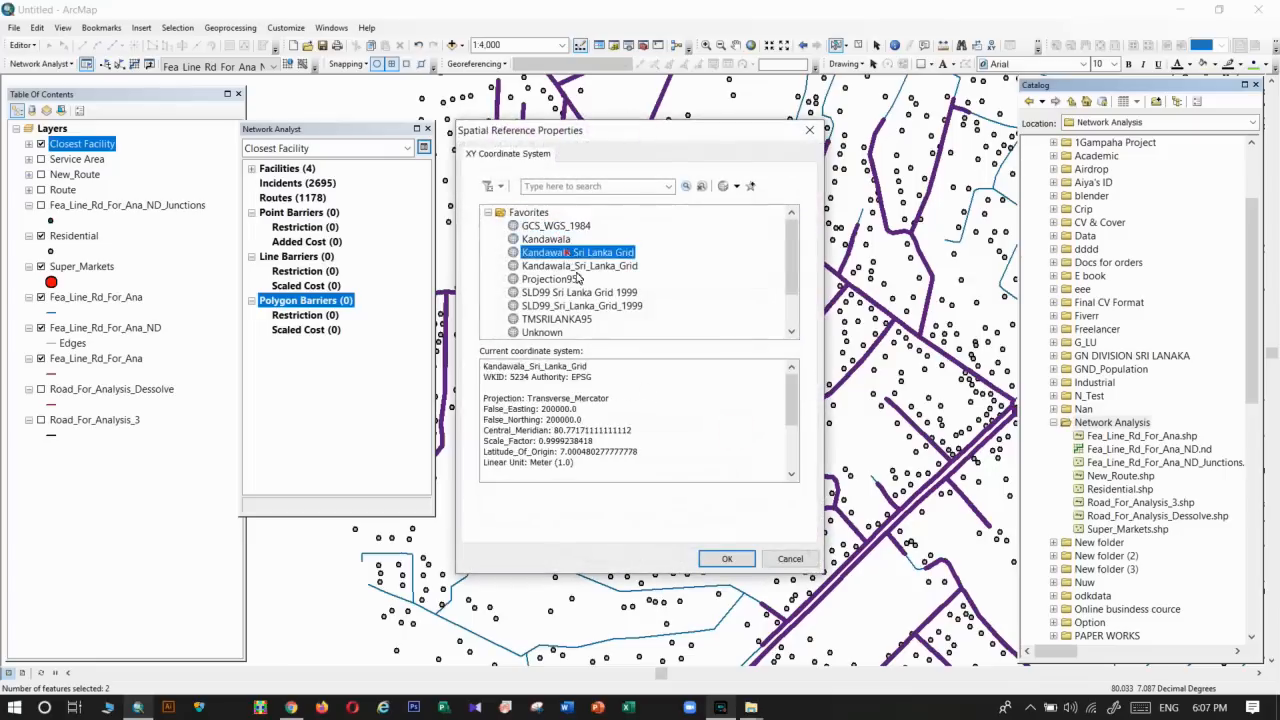
{"action": "left_click", "coordinate": [728, 558]}
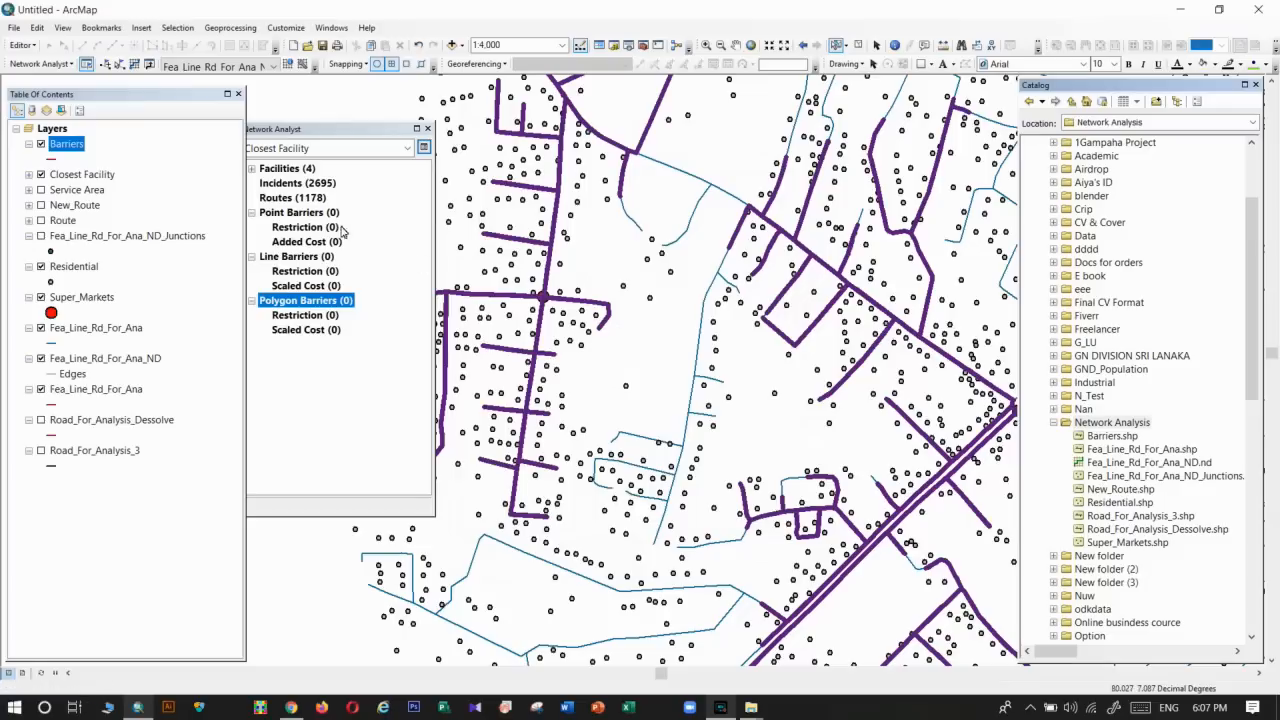
Start editing the Barriers layer despite warnings and draw barrier lines across the roads.
{"action": "right_click", "coordinate": [68, 144]}
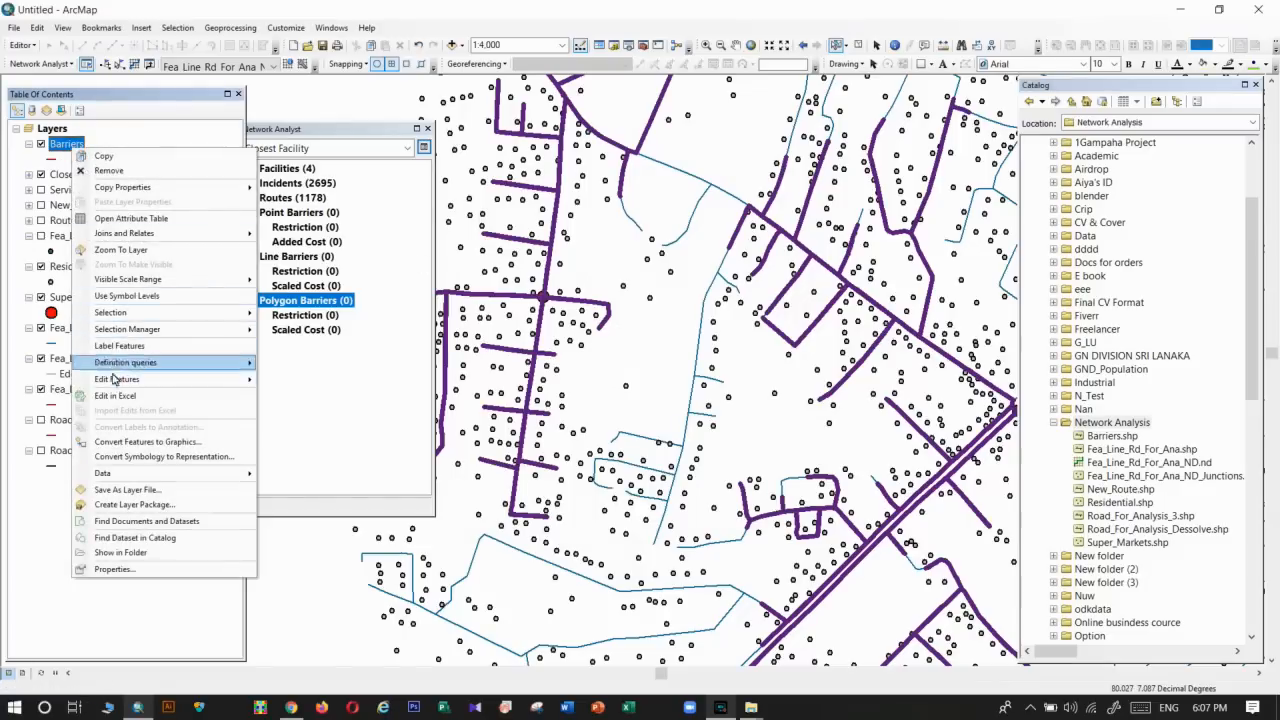
{"action": "left_click", "coordinate": [116, 378]}
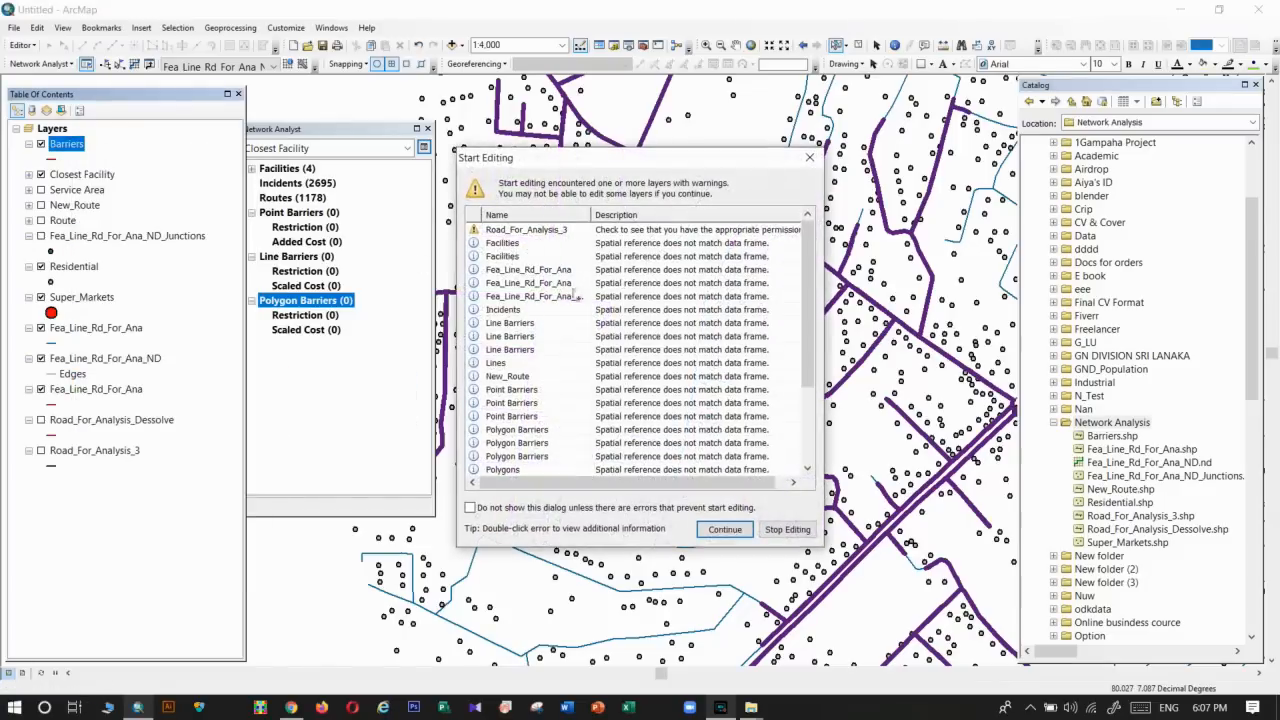
{"action": "left_click", "coordinate": [724, 528]}
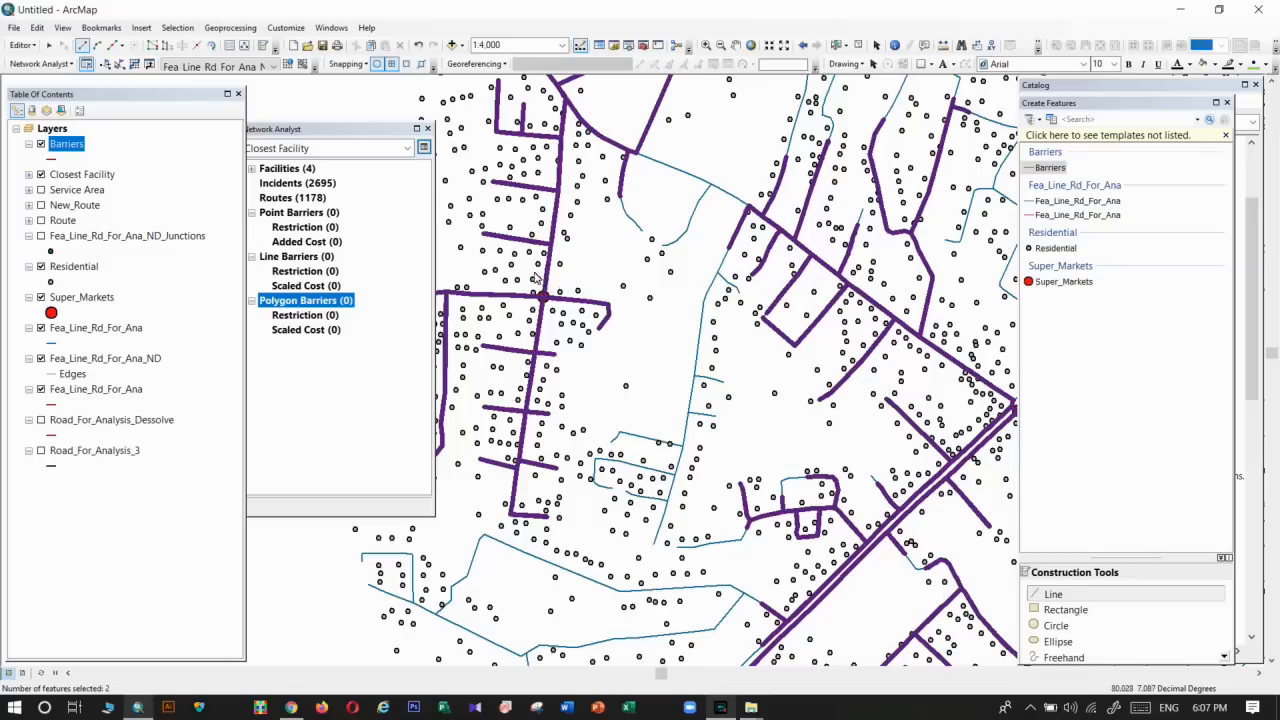
{"action": "left_click_drag", "start_coordinate": [536, 290], "coordinate": [570, 276]}
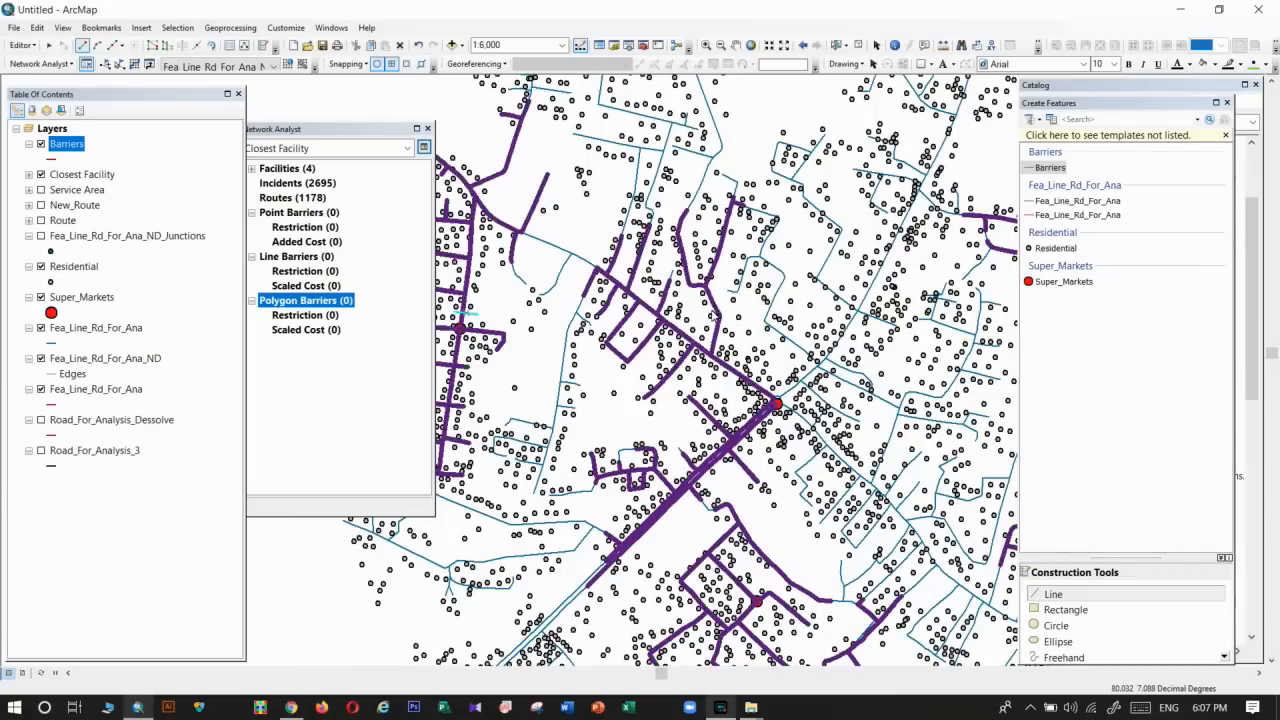
{"action": "left_click", "coordinate": [716, 300]}
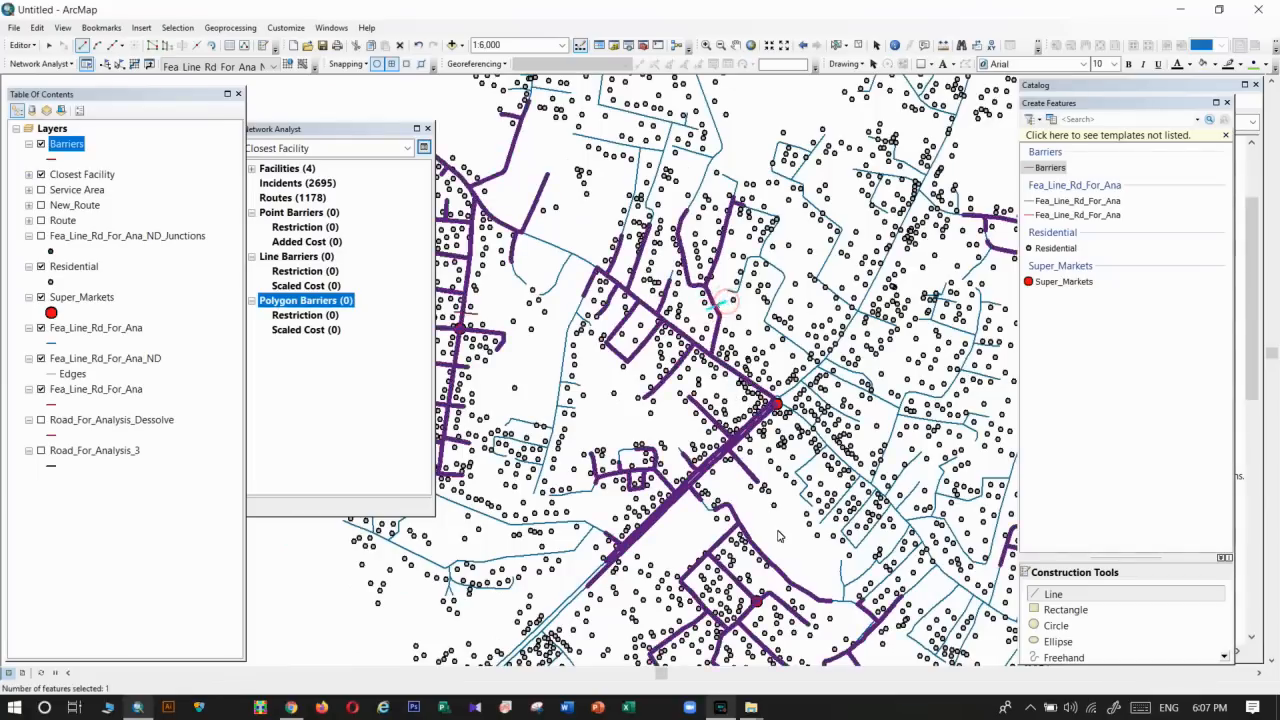
{"action": "left_click_drag", "start_coordinate": [780, 536], "coordinate": [740, 336]}
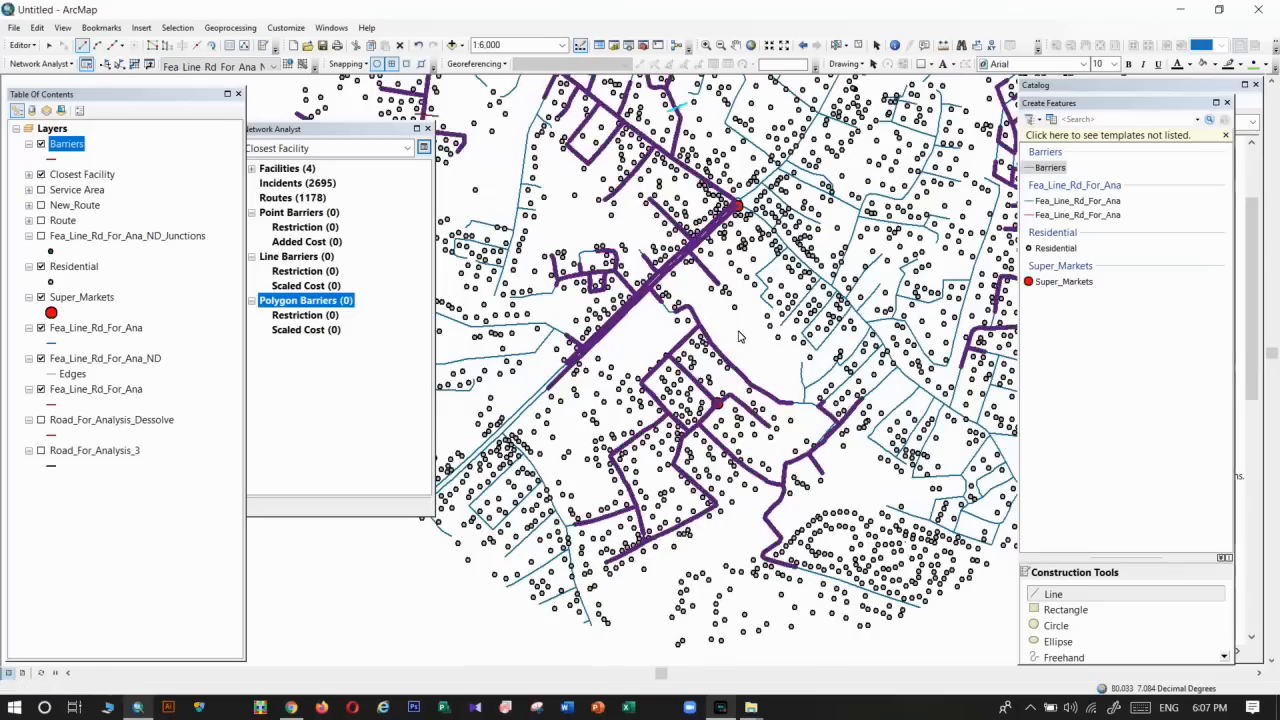
{"action": "mouse_move", "coordinate": [776, 482]}
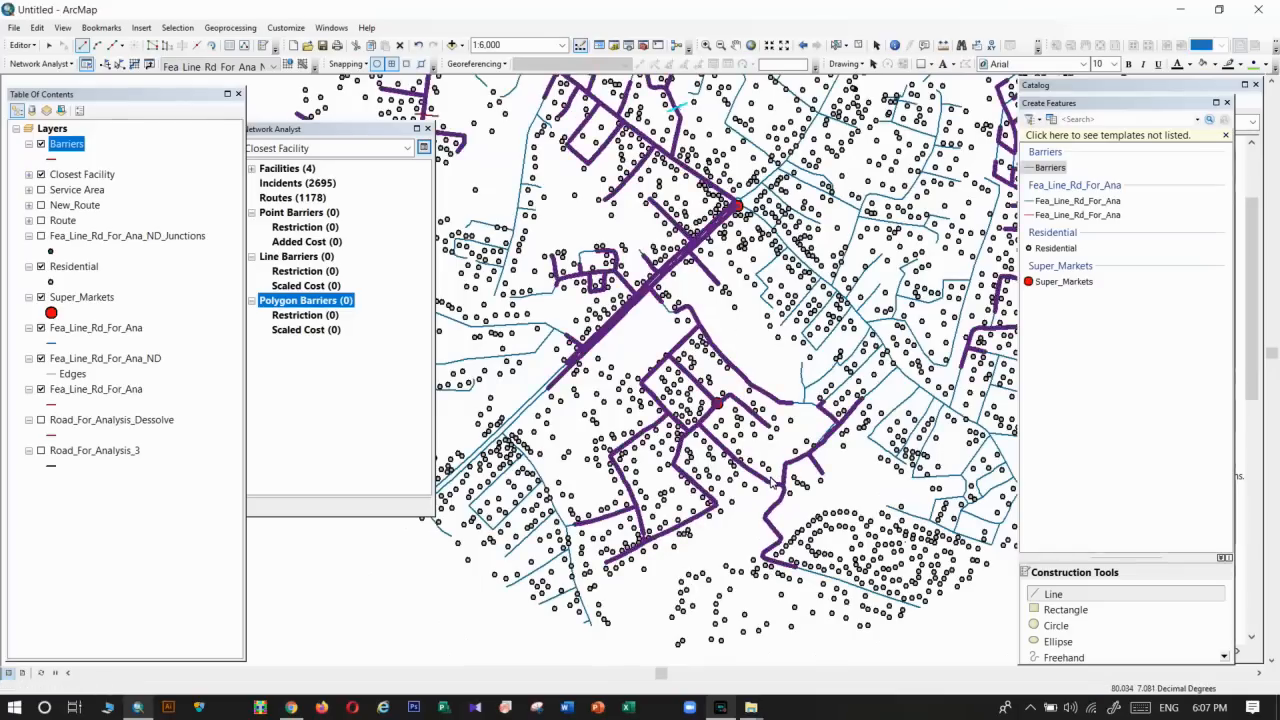
{"action": "left_click", "coordinate": [760, 508]}
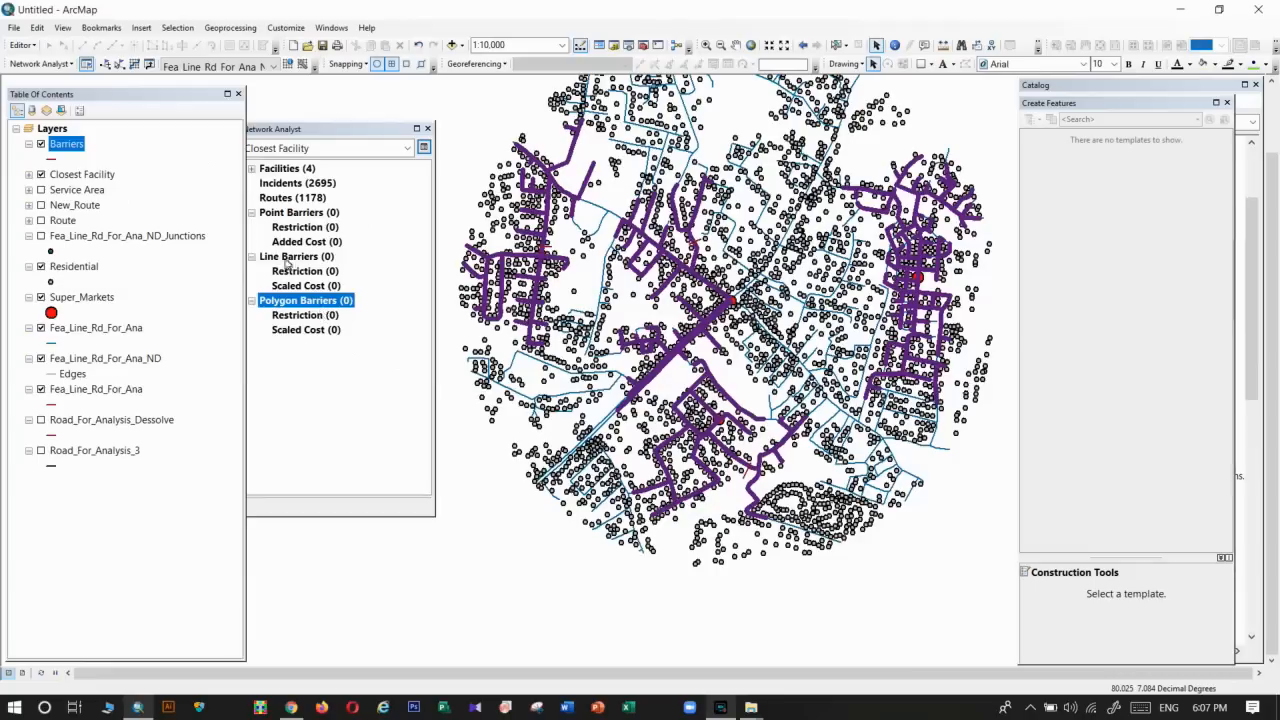
Load the Barriers layer lines as Line Barriers, then select Routes for export.
{"action": "right_click", "coordinate": [288, 256]}
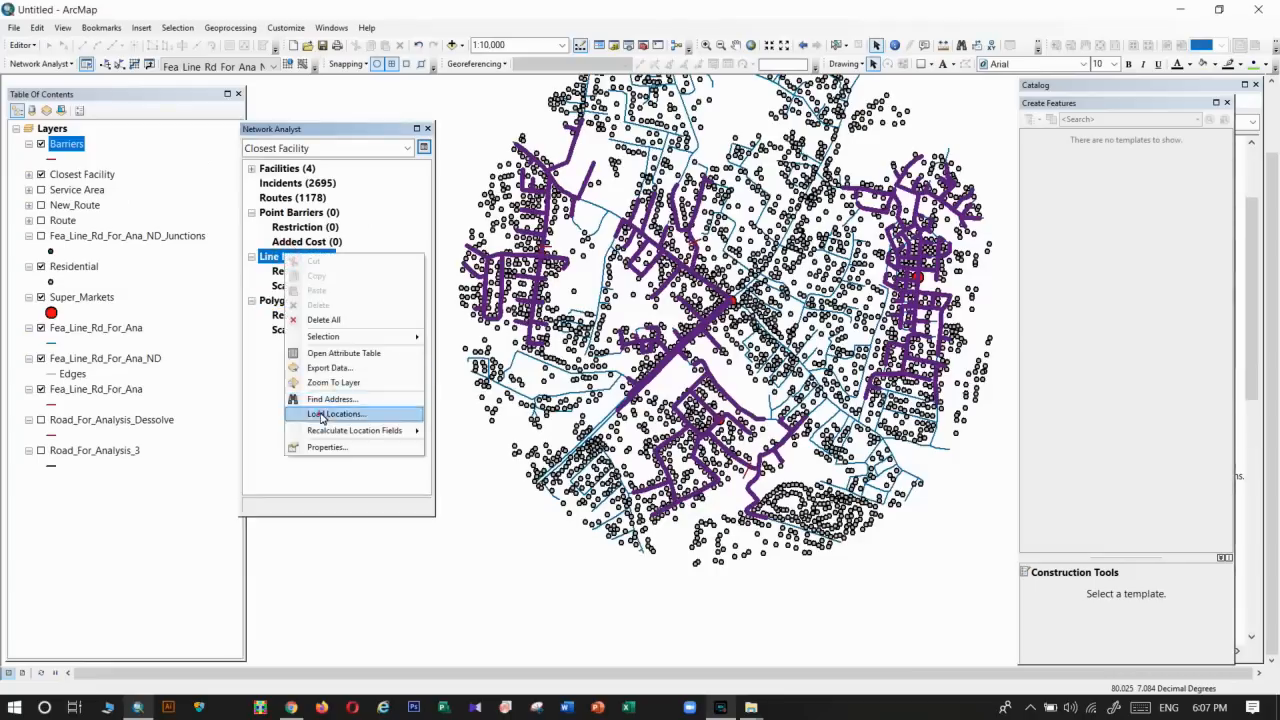
{"action": "left_click", "coordinate": [336, 412]}
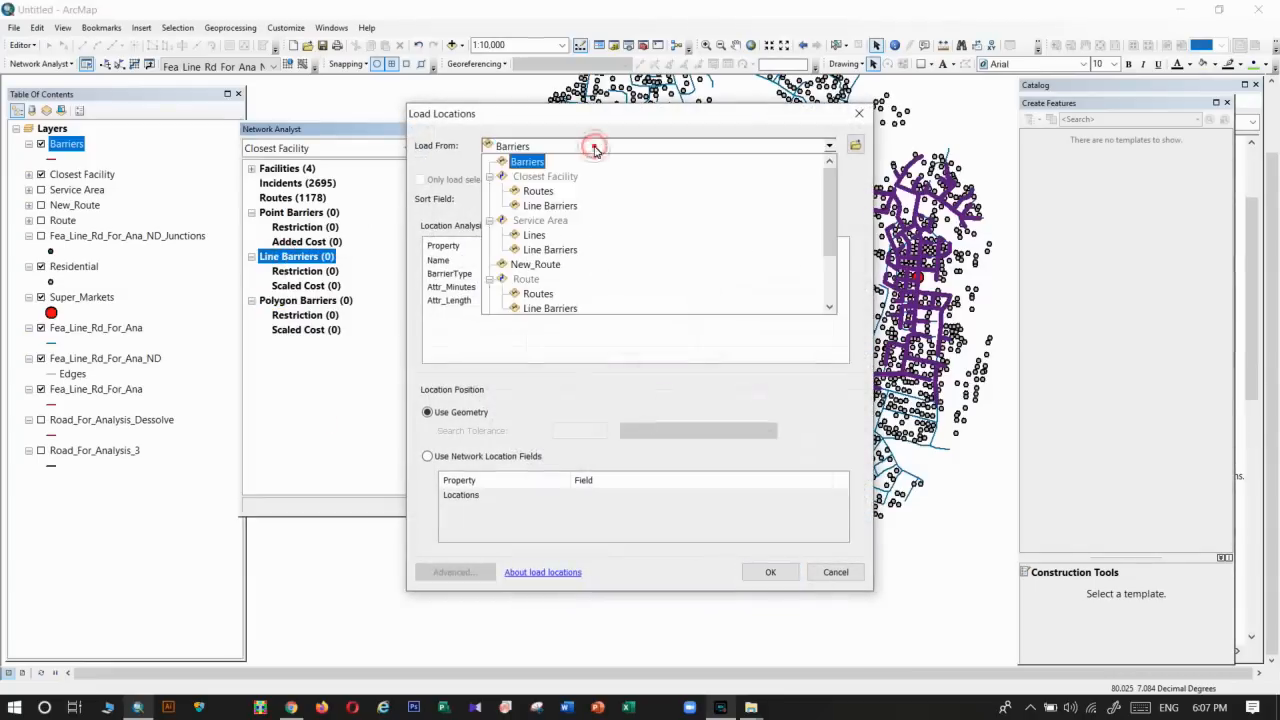
{"action": "left_click", "coordinate": [770, 572]}
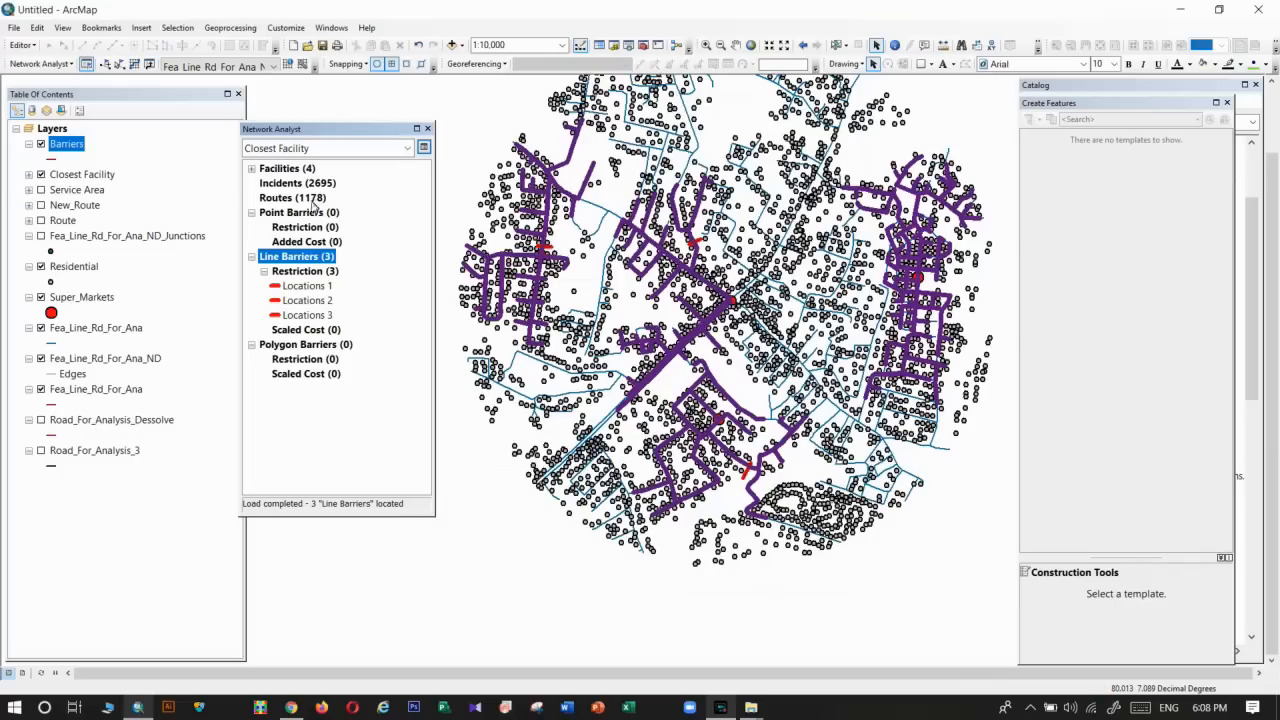
{"action": "left_click", "coordinate": [292, 198]}
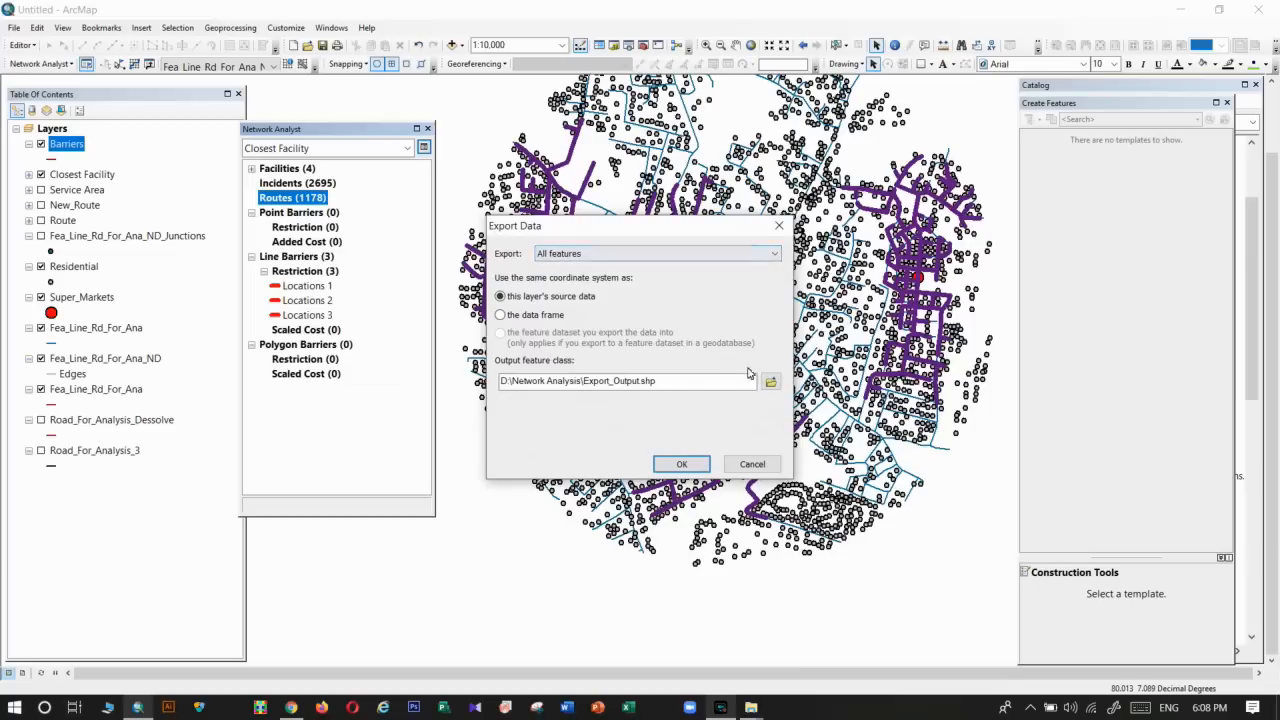
Export the 1178 routes as Closest facility.shp in the Network Analysis folder and add it to the map.
{"action": "left_click", "coordinate": [770, 380]}
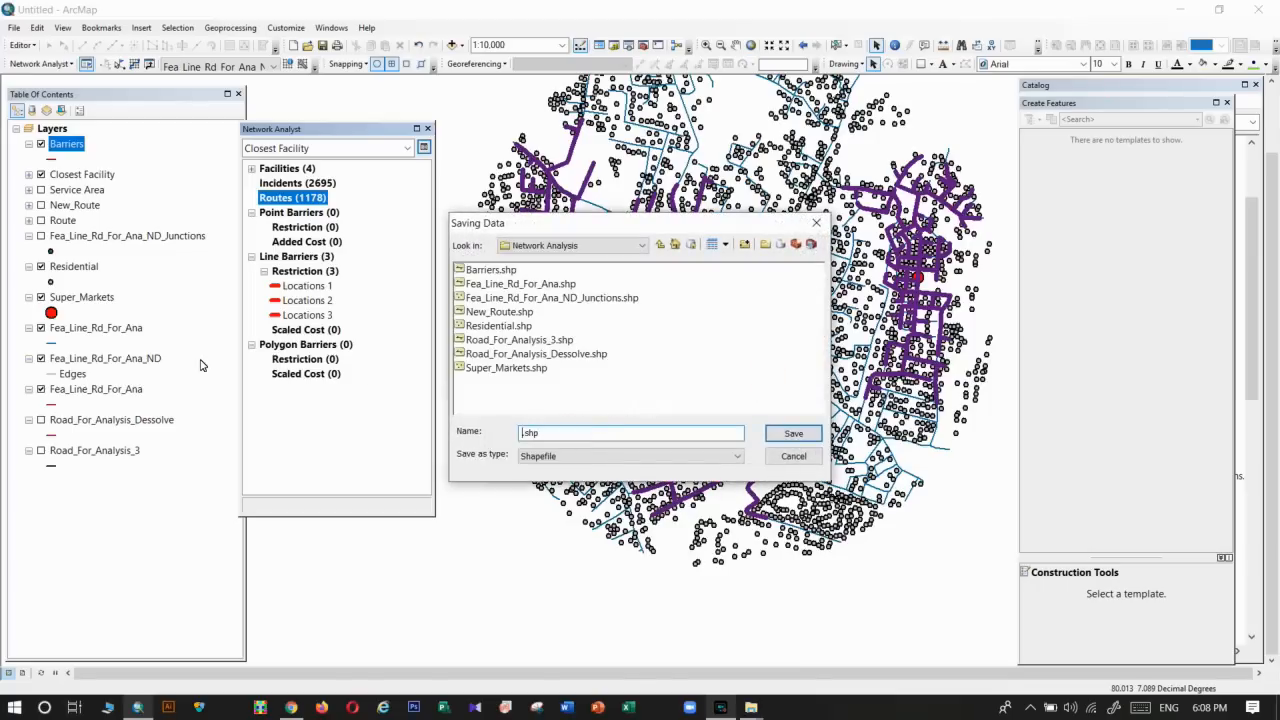
{"action": "type", "text": "Closer"}
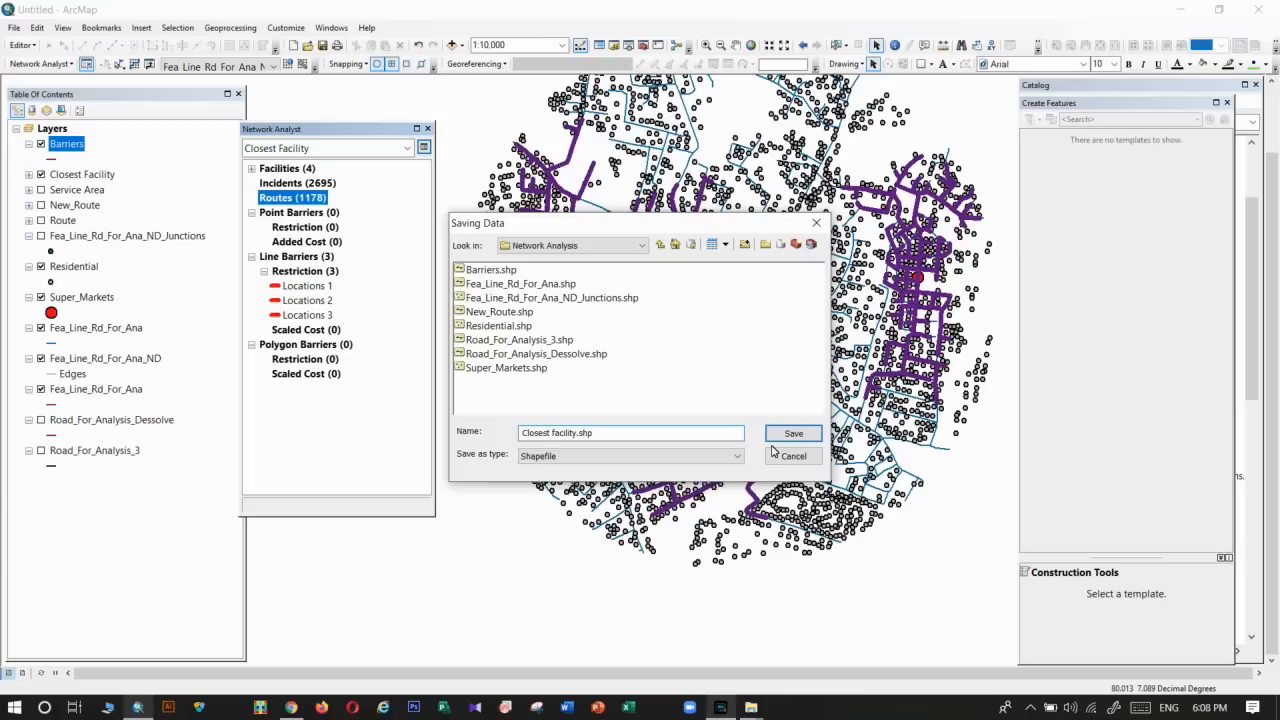
{"action": "left_click", "coordinate": [792, 432]}
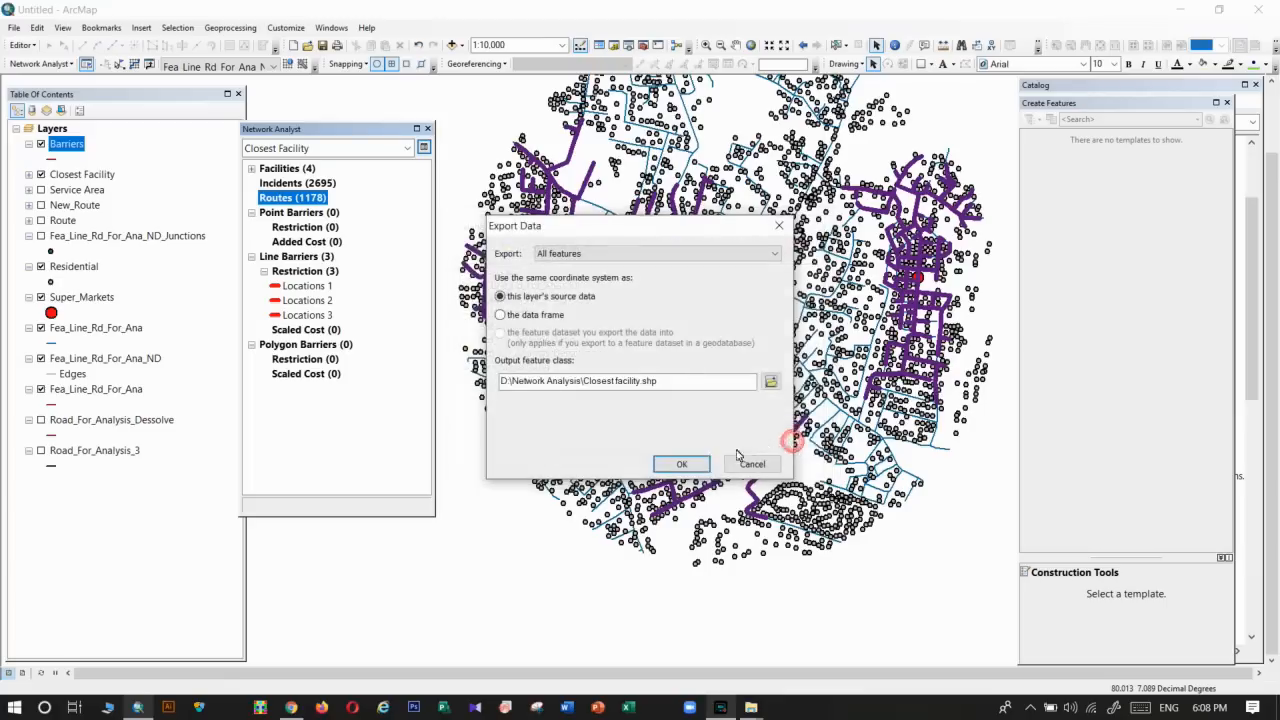
{"action": "left_click", "coordinate": [680, 464]}
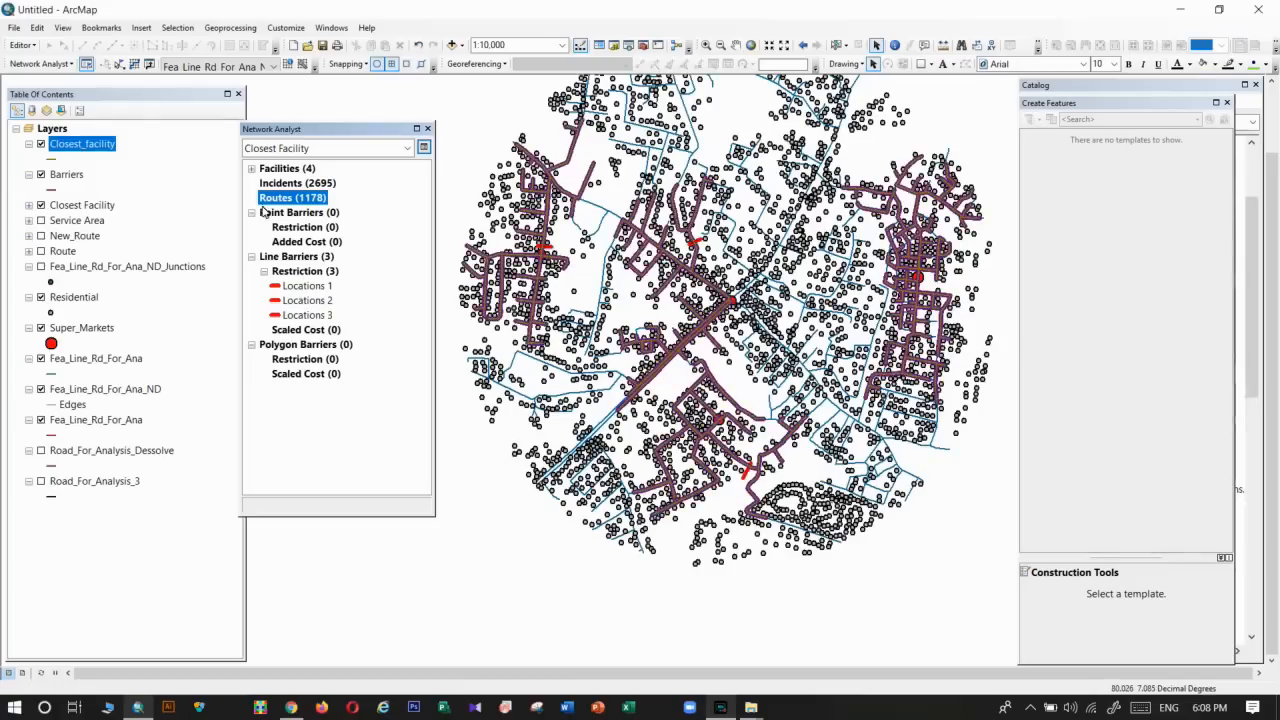
Delete the old routes, confirm the Closest Facility settings, and re-solve to get 954 barrier-aware routes.
{"action": "right_click", "coordinate": [292, 198]}
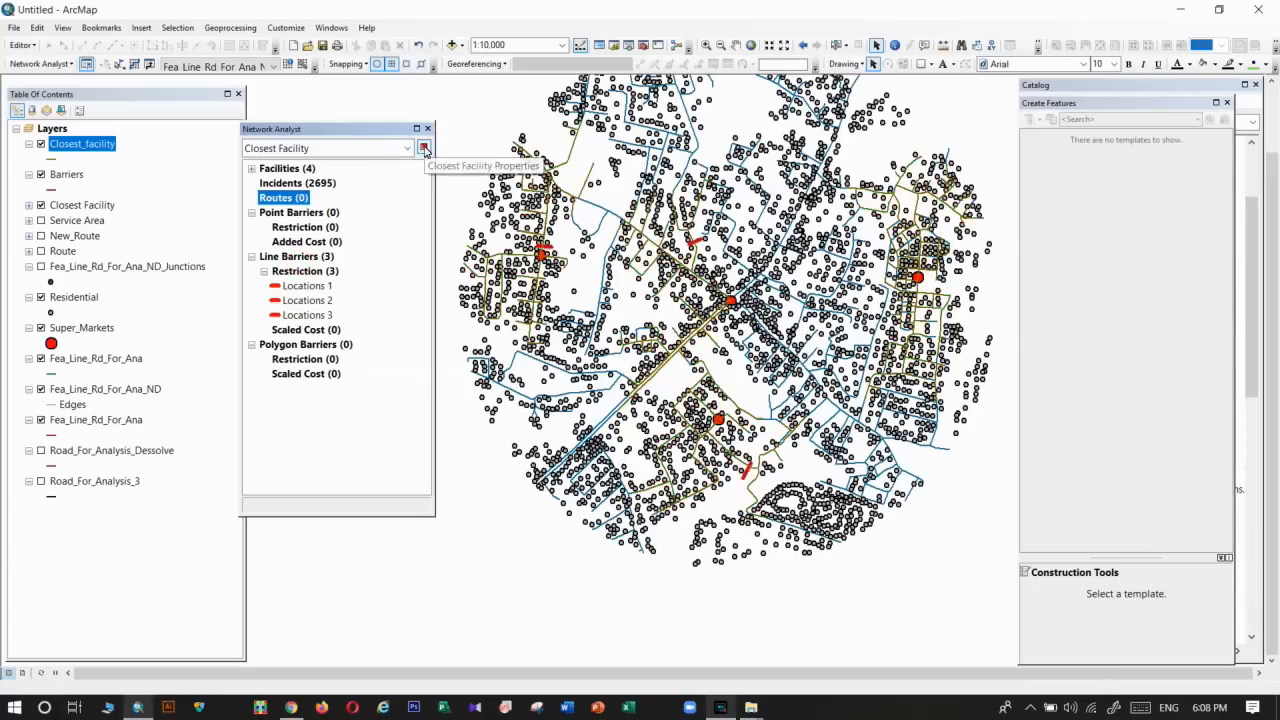
{"action": "left_click", "coordinate": [424, 148]}
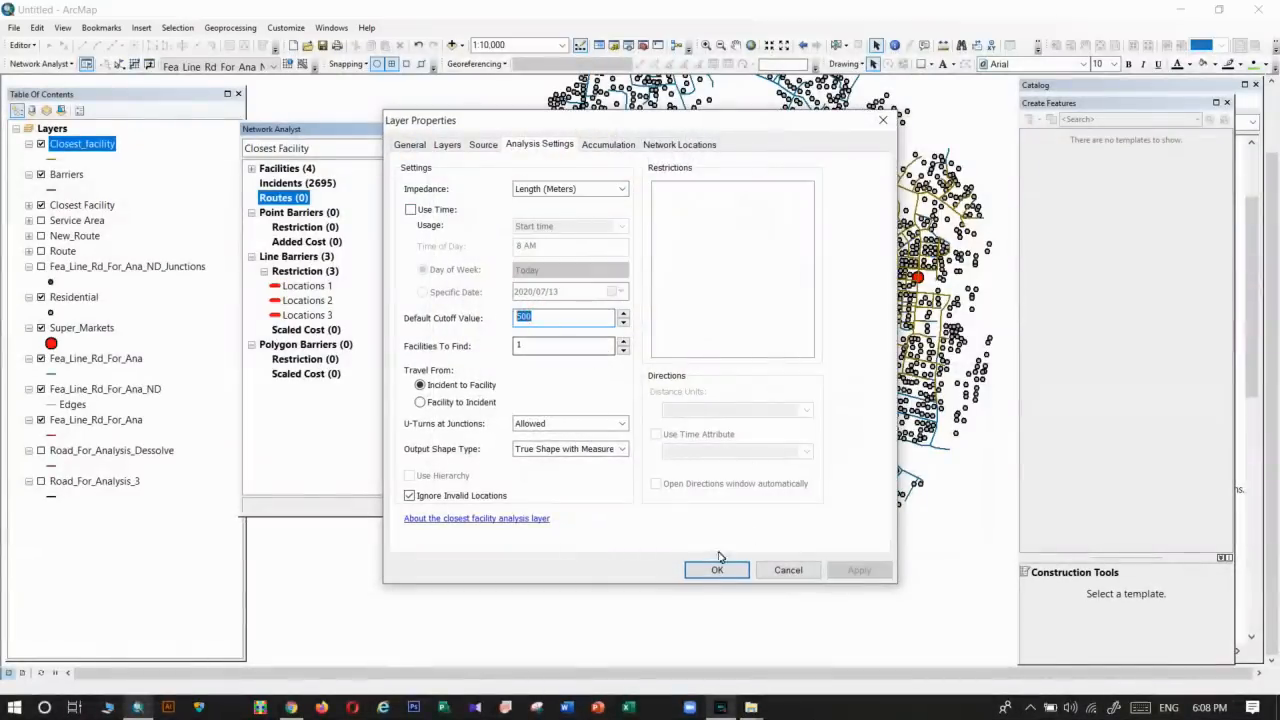
{"action": "left_click", "coordinate": [716, 570]}
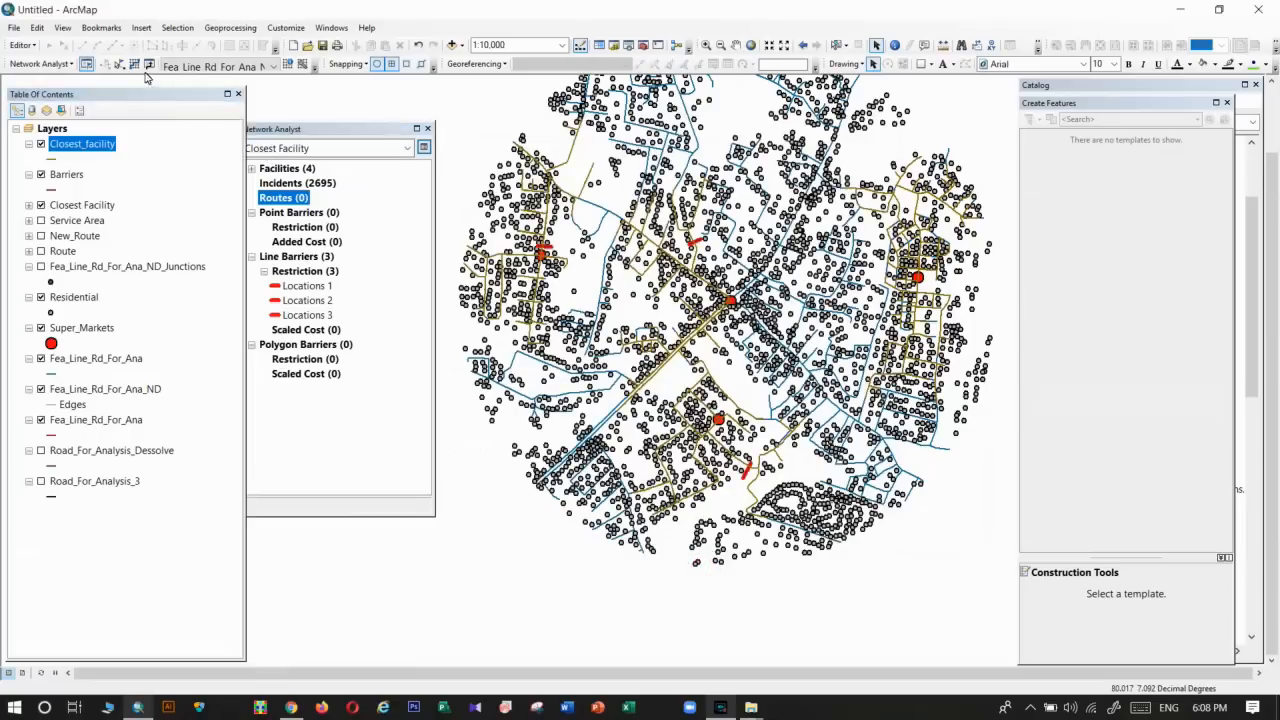
{"action": "left_click", "coordinate": [148, 62]}
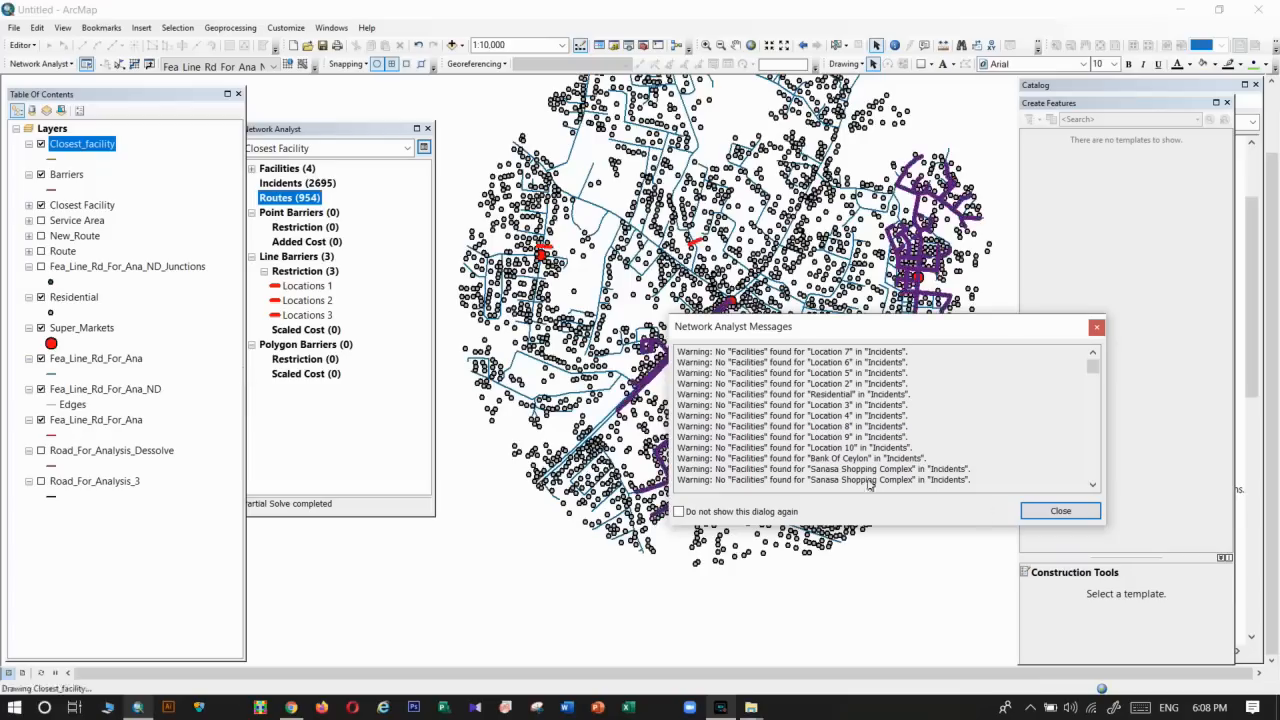
{"action": "left_click", "coordinate": [1060, 512]}
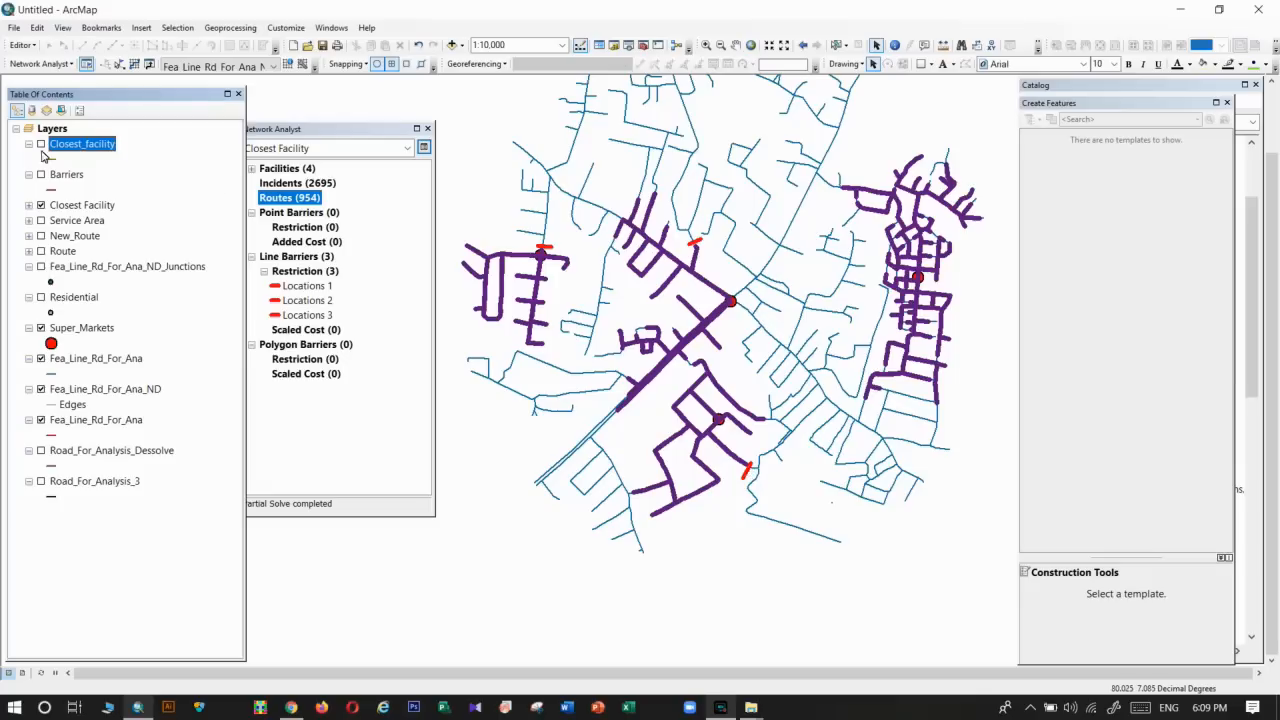
Toggle layer visibility to overlay the exported 1178 original routes on the 954 new routes.
{"action": "left_click", "coordinate": [42, 144]}
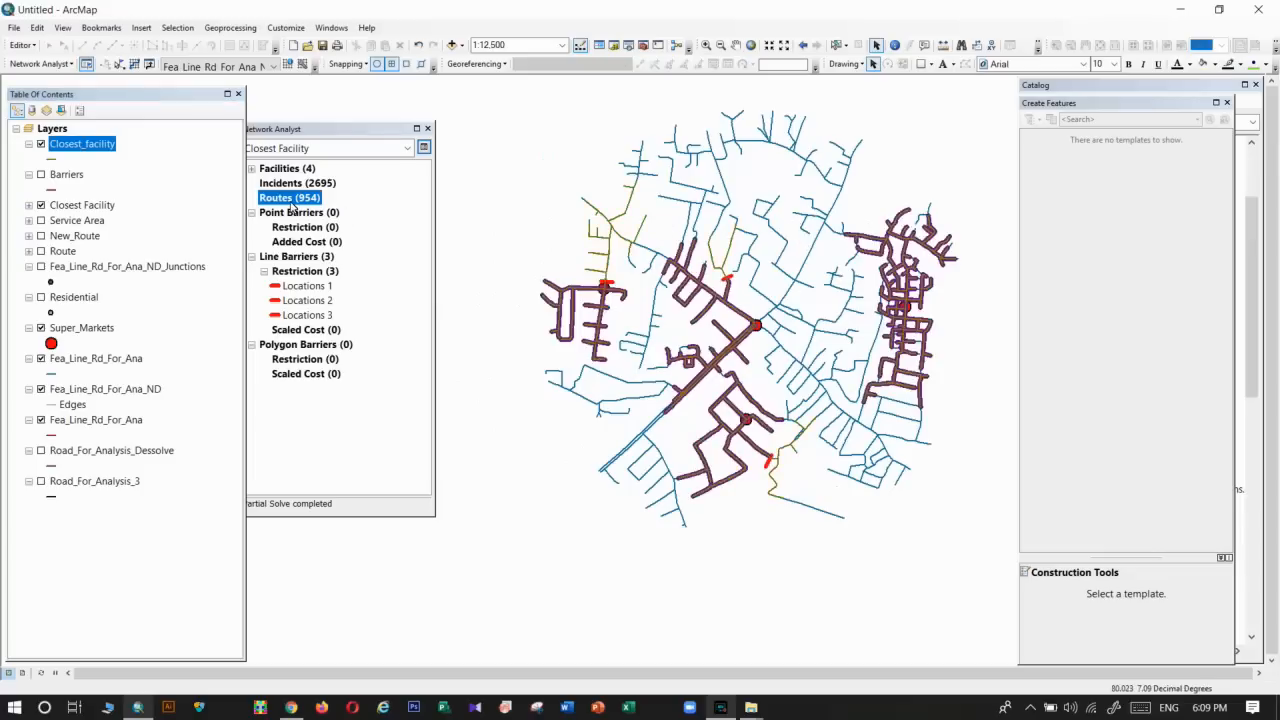
{"action": "mouse_move", "coordinate": [616, 616]}
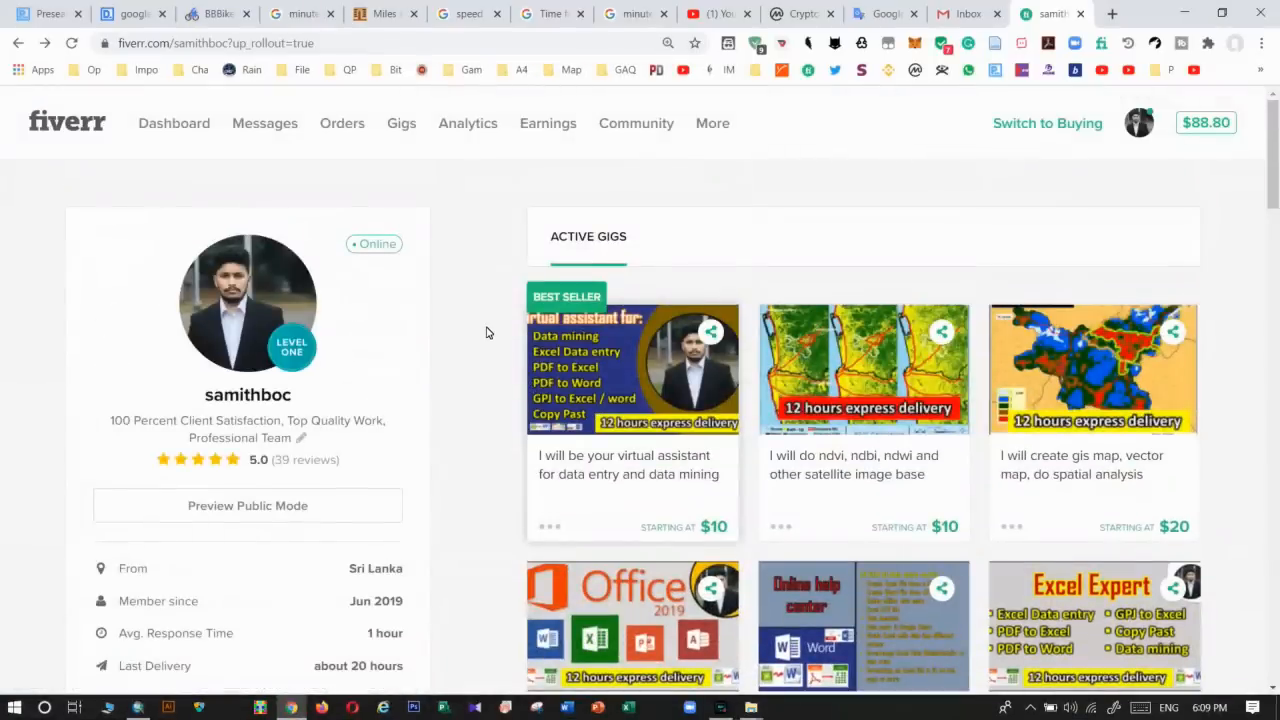
{"action": "scroll", "scroll_direction": "down", "scroll_amount": 3}
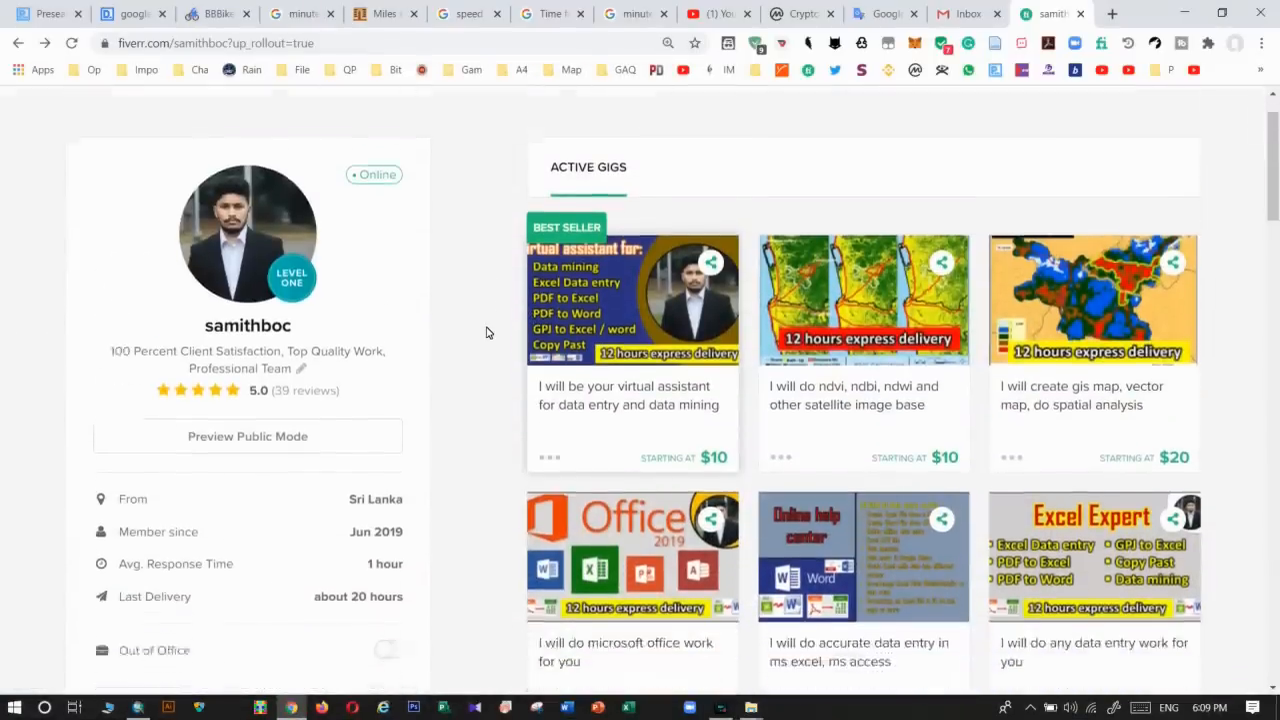
{"action": "scroll", "scroll_direction": "down", "scroll_amount": 3}
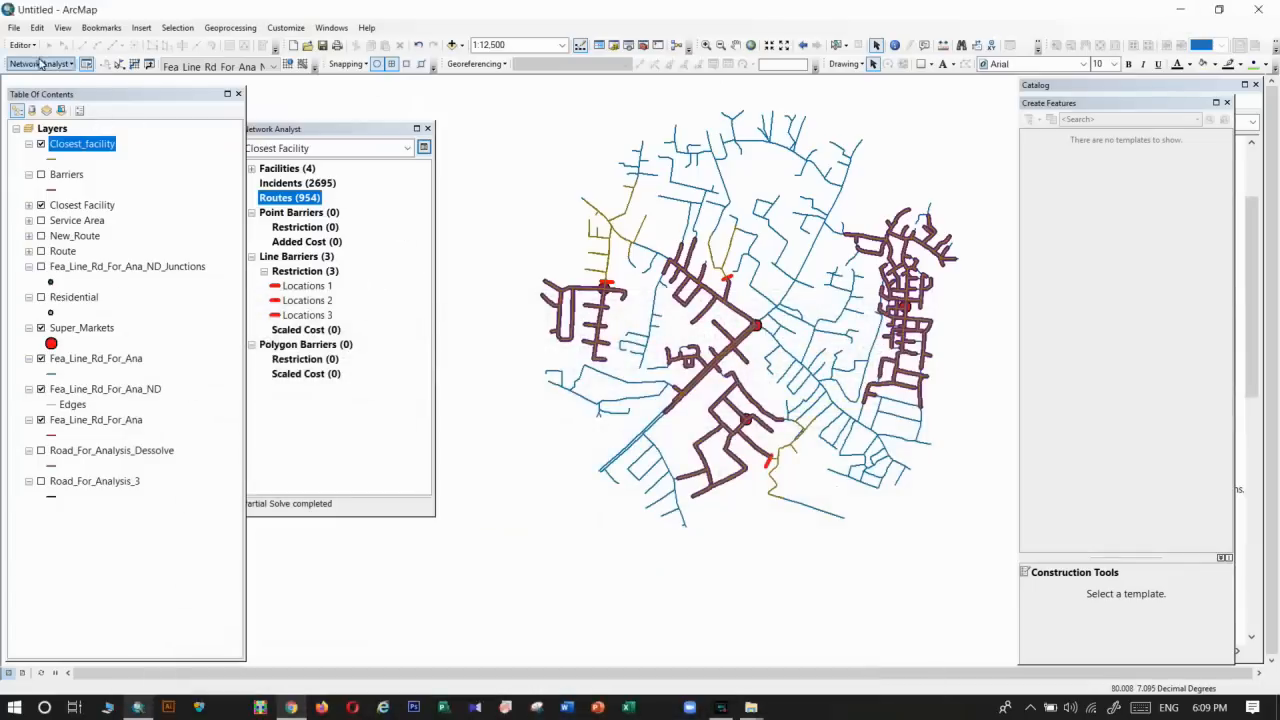
List the new Network Analyst analysis types, including OD Cost Matrix.
{"action": "left_click", "coordinate": [40, 62]}
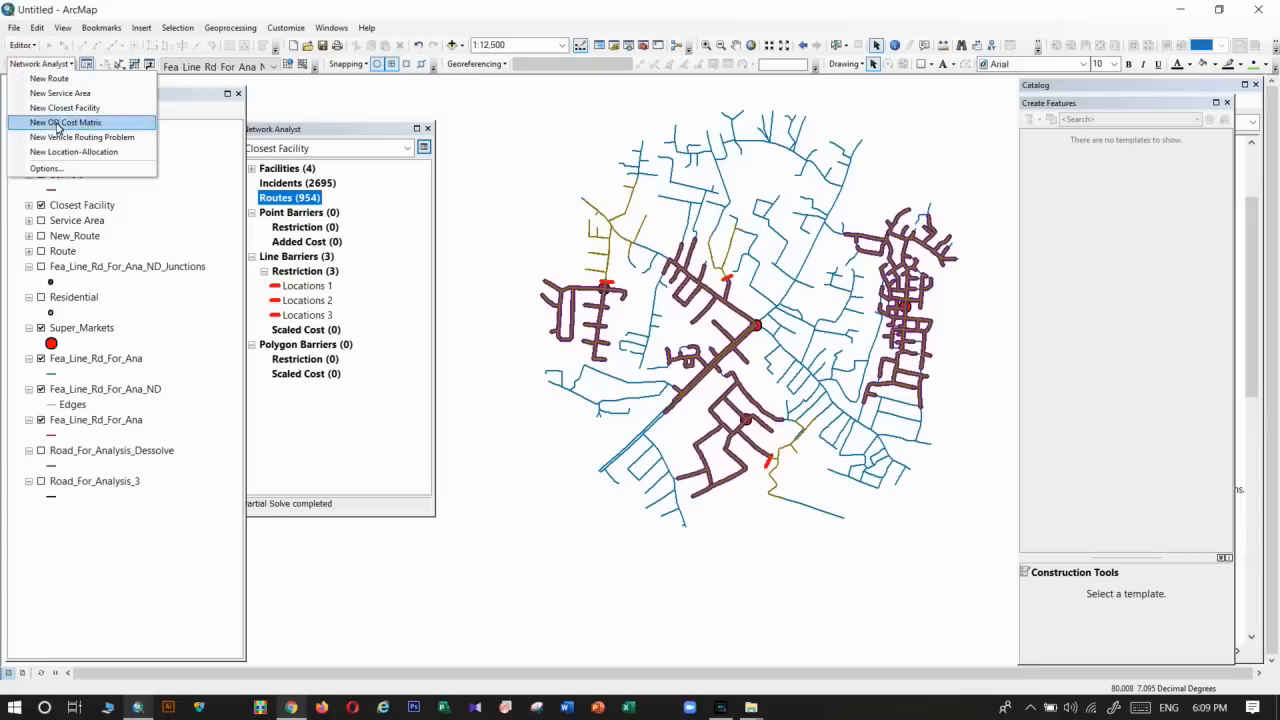
{"action": "mouse_move", "coordinate": [64, 122]}
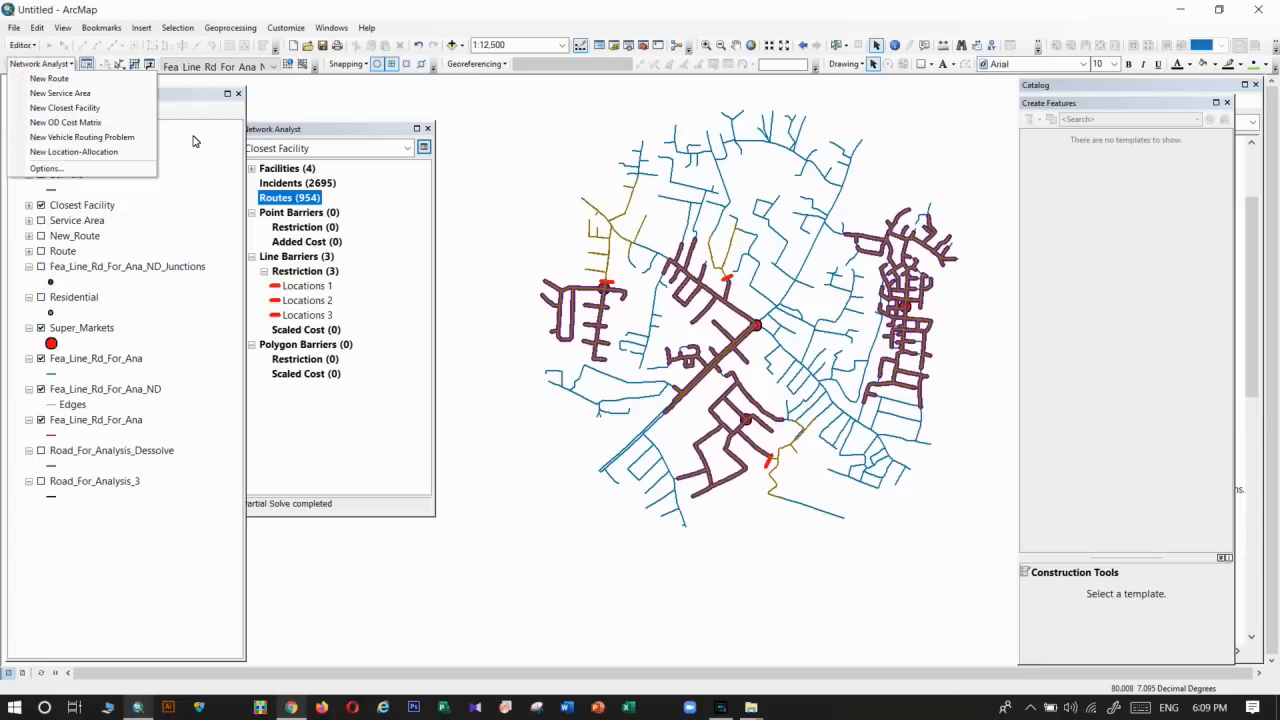
{"action": "mouse_move", "coordinate": [64, 122]}
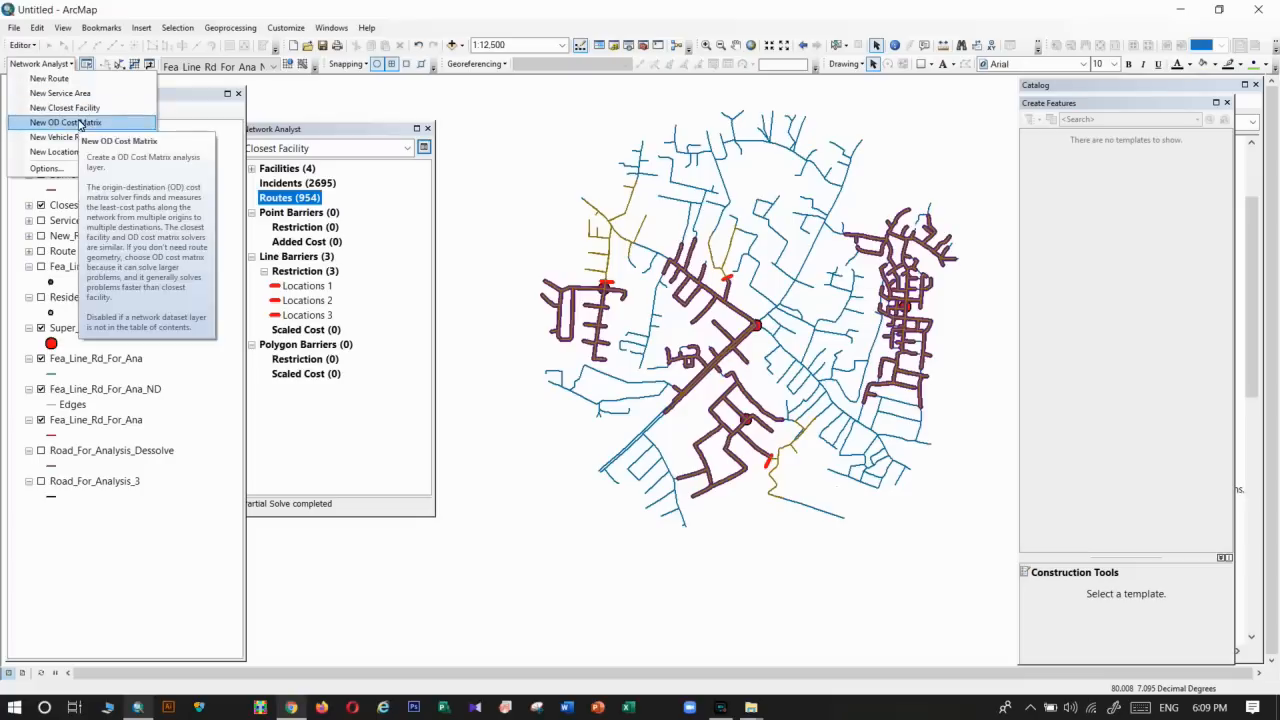